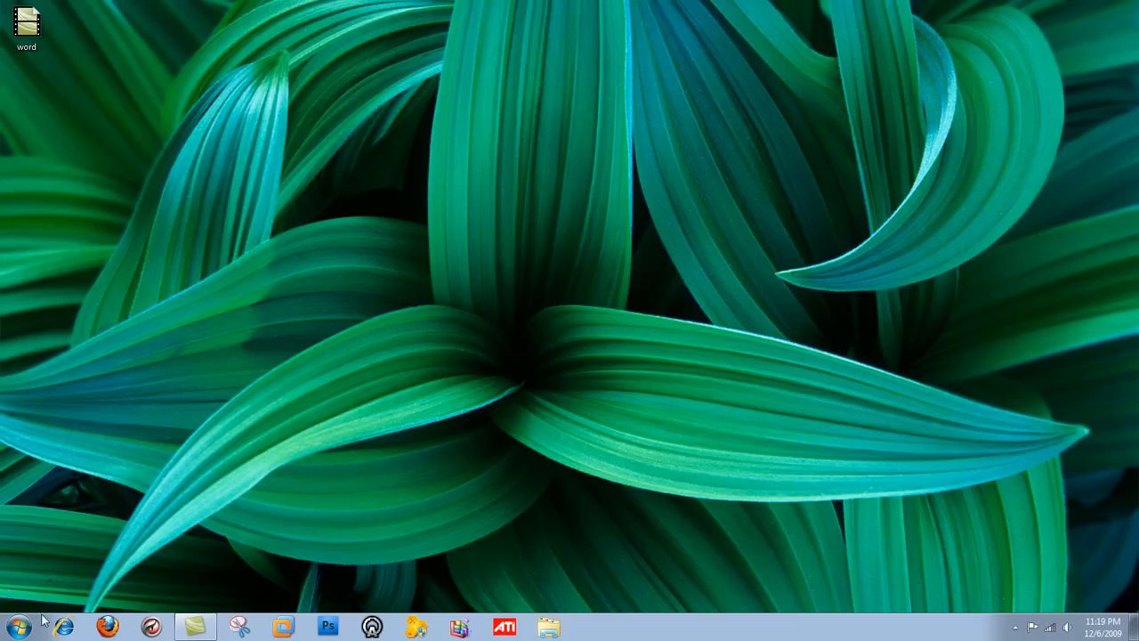
# Step: Navigate Start > All Programs into the Microsoft Office folder to launch Publisher 2010
pyautogui.click(18, 627)
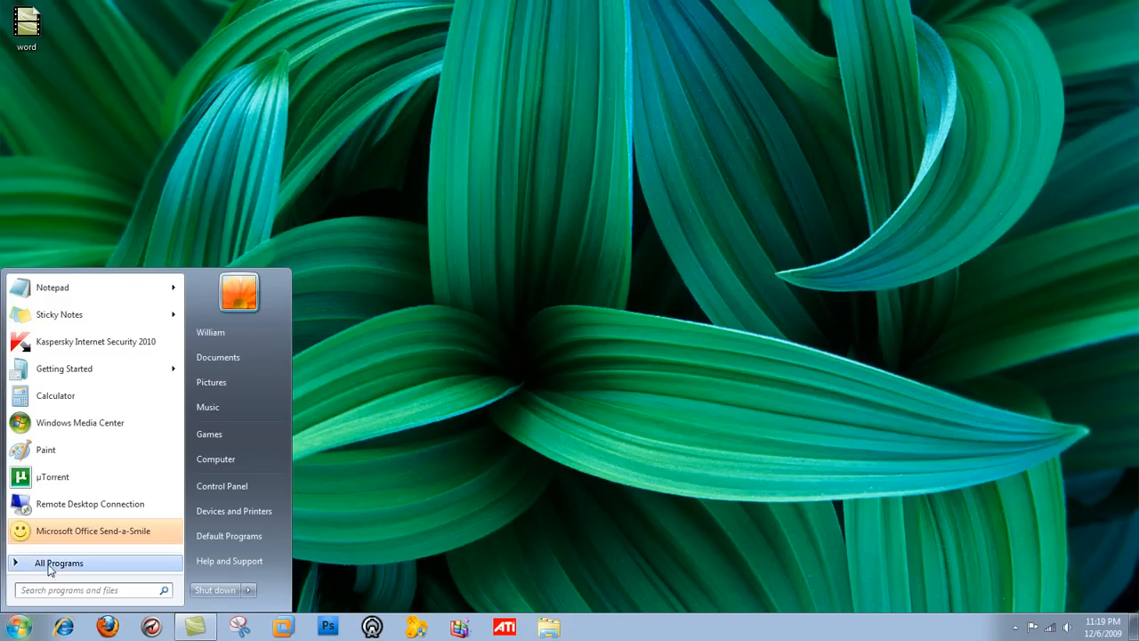
pyautogui.click(59, 563)
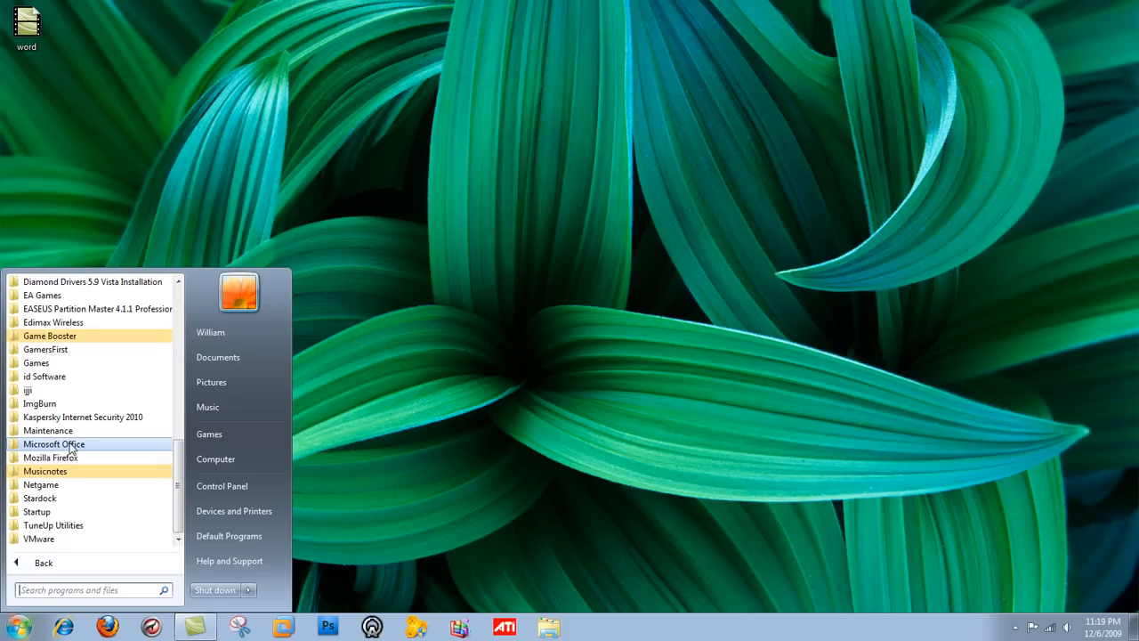
pyautogui.click(53, 445)
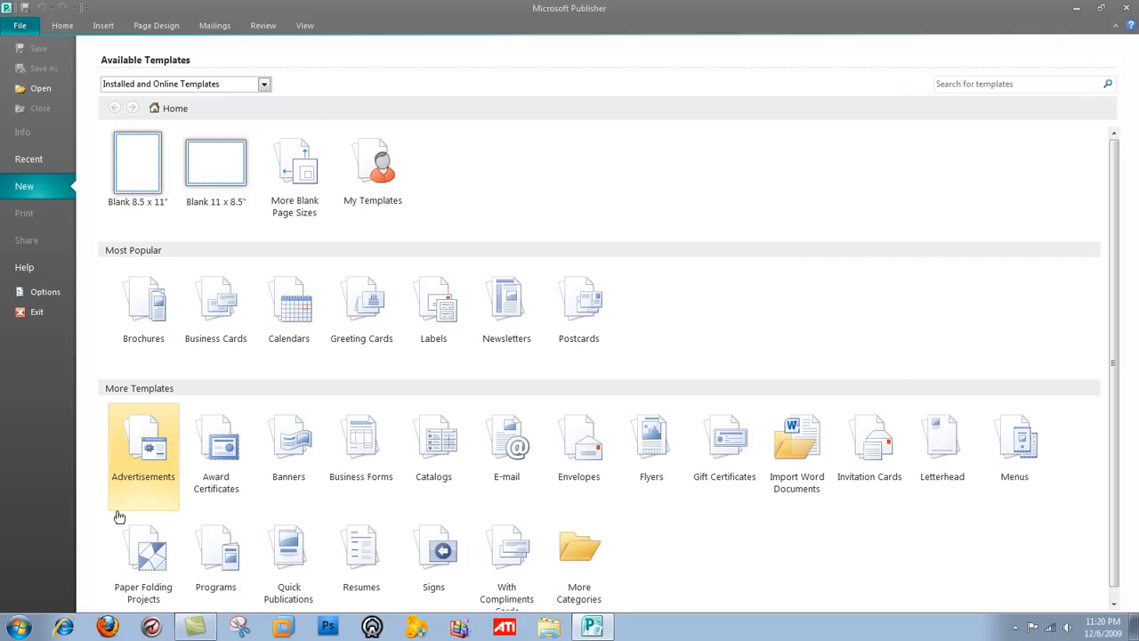
pyautogui.moveTo(505, 445)
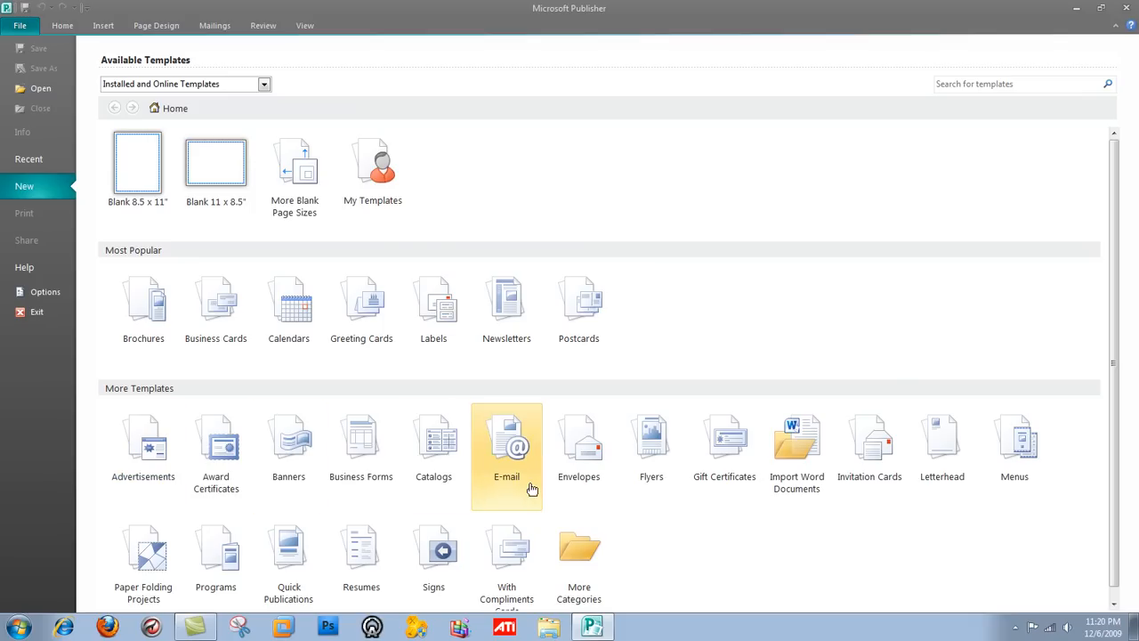
pyautogui.moveTo(527, 466)
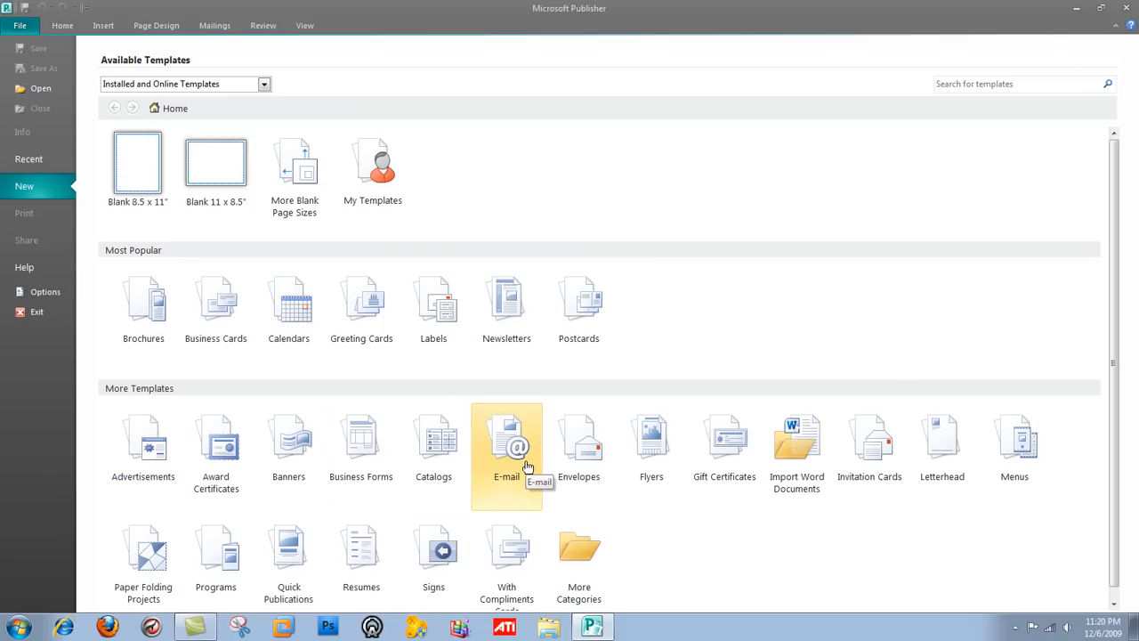
pyautogui.click(506, 442)
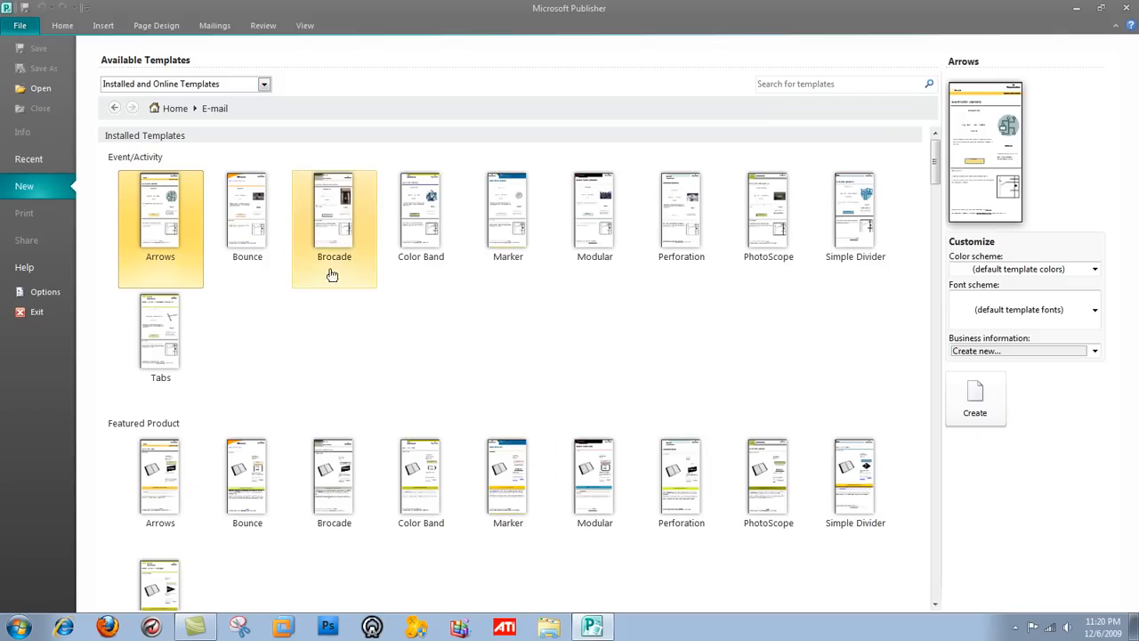
pyautogui.scroll(-3)
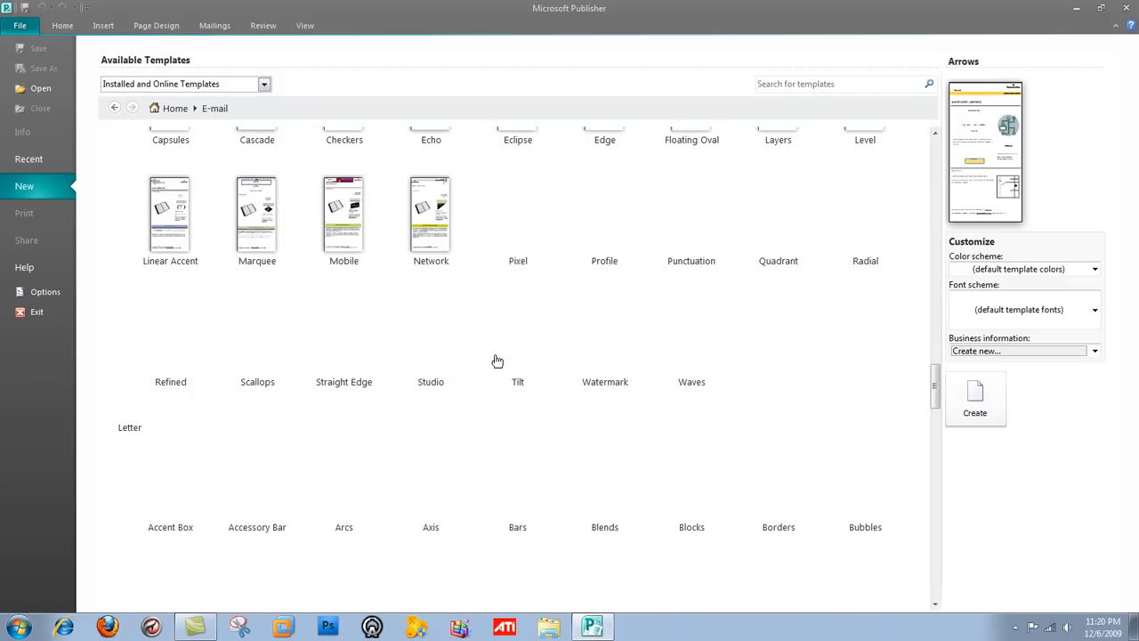
pyautogui.click(518, 264)
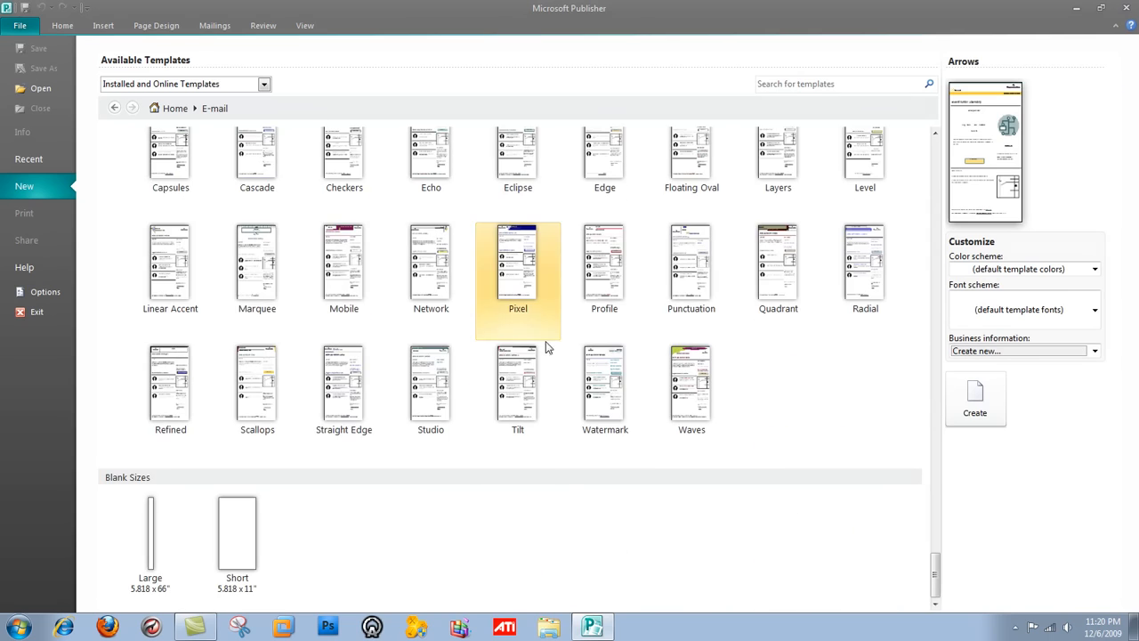
pyautogui.scroll(-3)
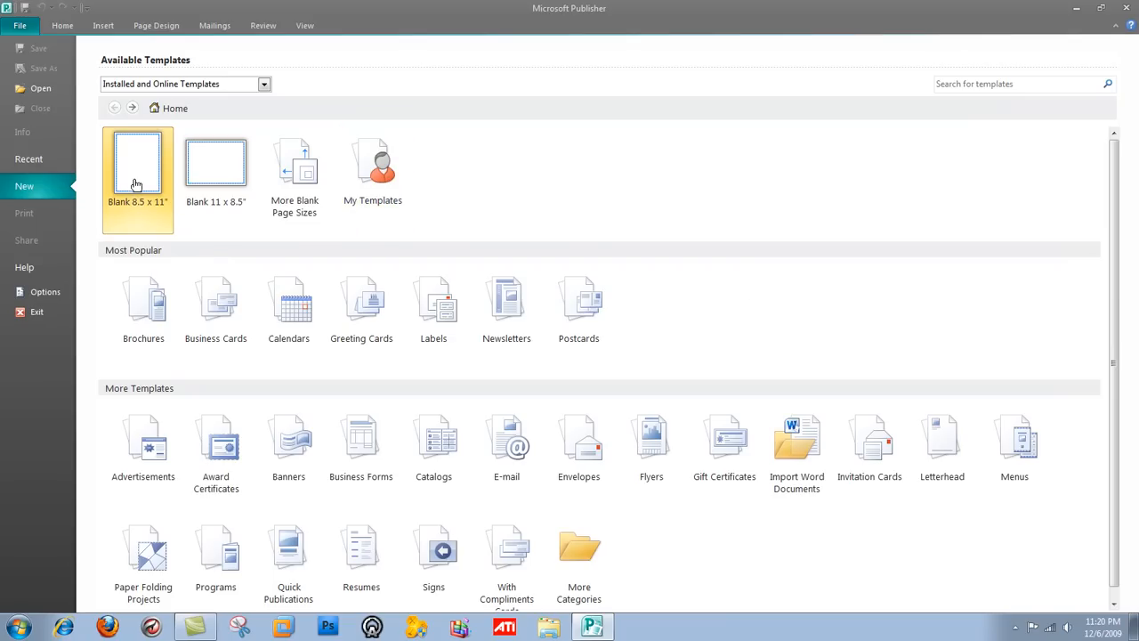
pyautogui.moveTo(137, 163)
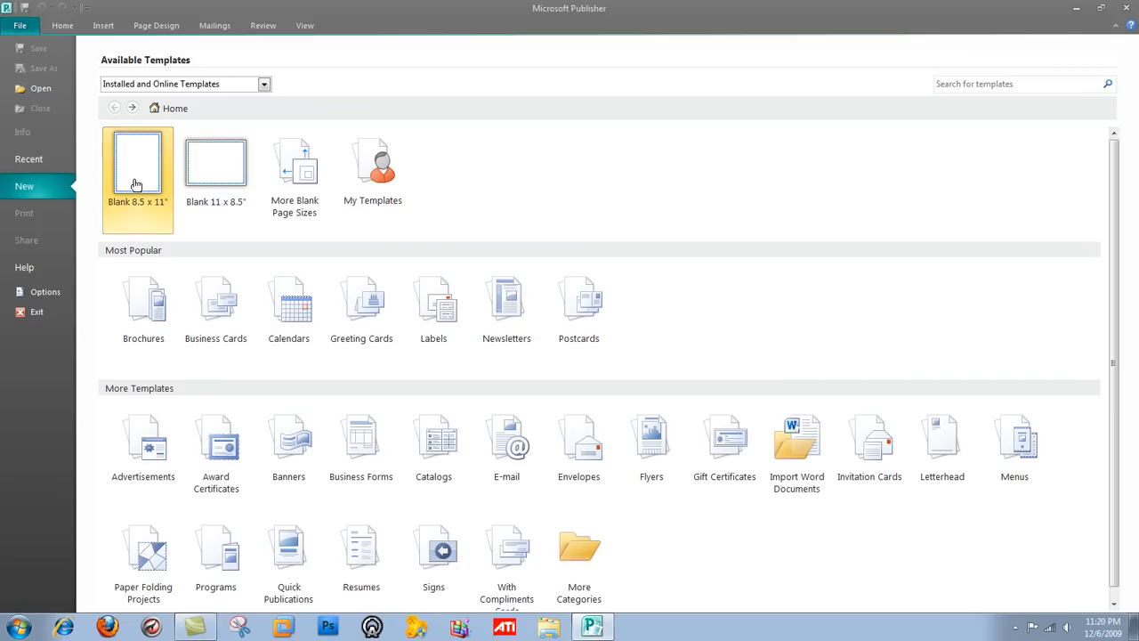
# Step: Create a blank letter-size (8.5 × 11 inch) publication from the template gallery
pyautogui.click(372, 163)
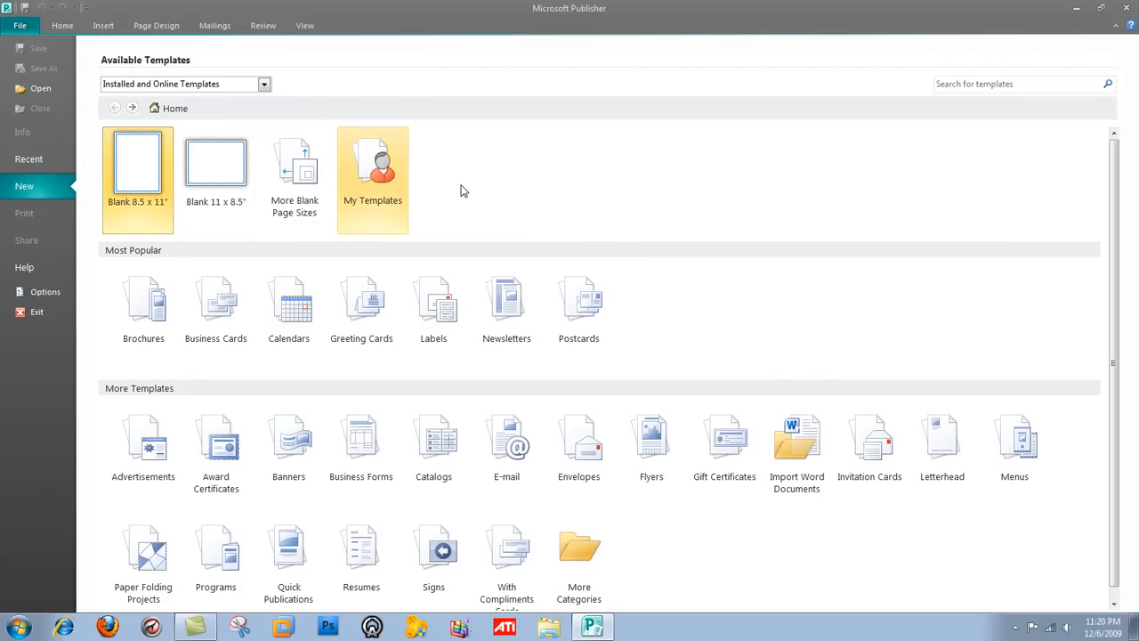
pyautogui.moveTo(712, 456)
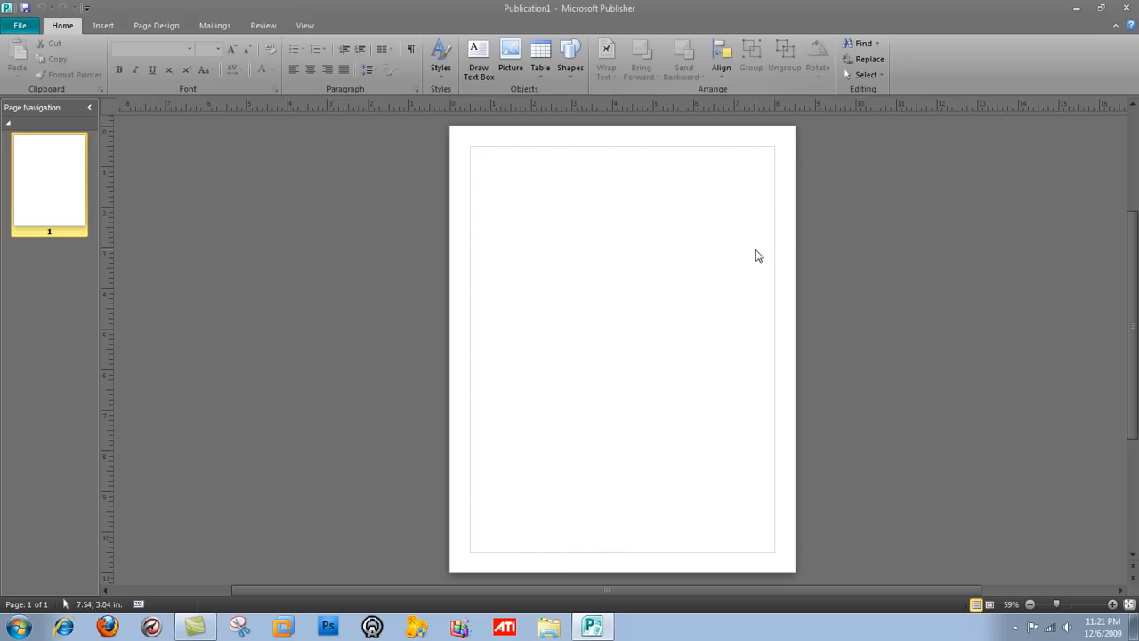
pyautogui.moveTo(376, 186)
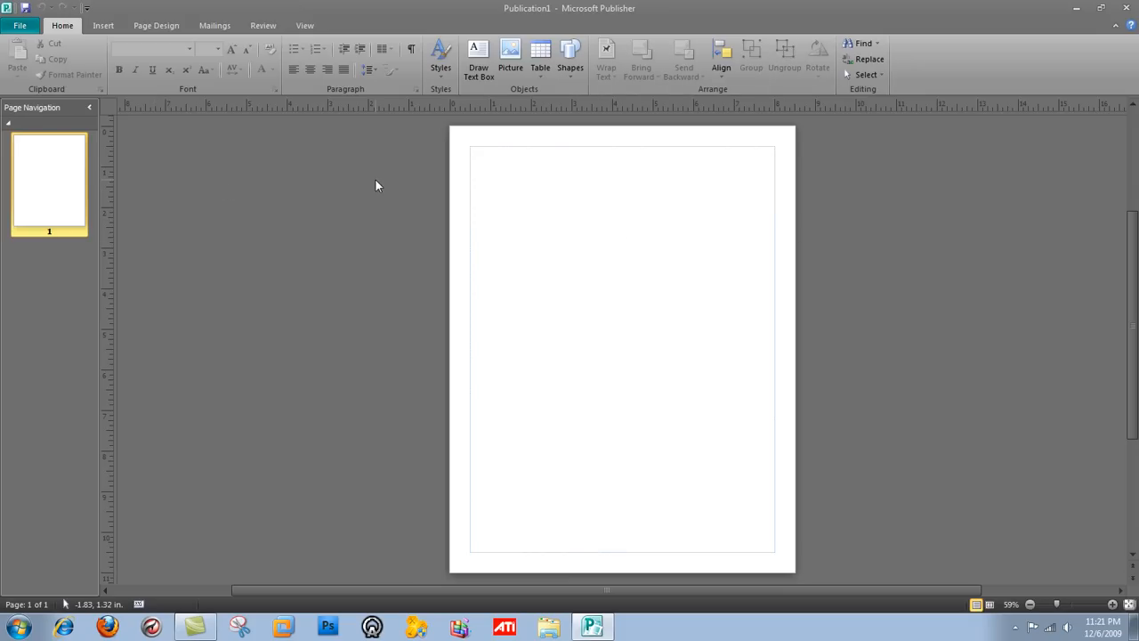
pyautogui.moveTo(577, 220)
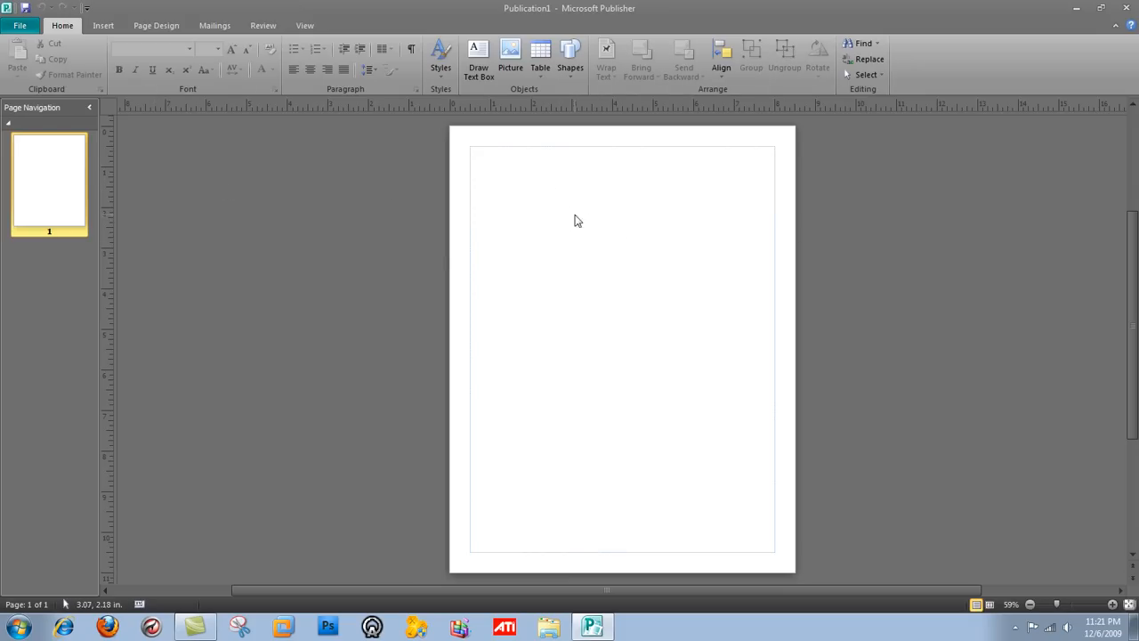
pyautogui.moveTo(477, 53)
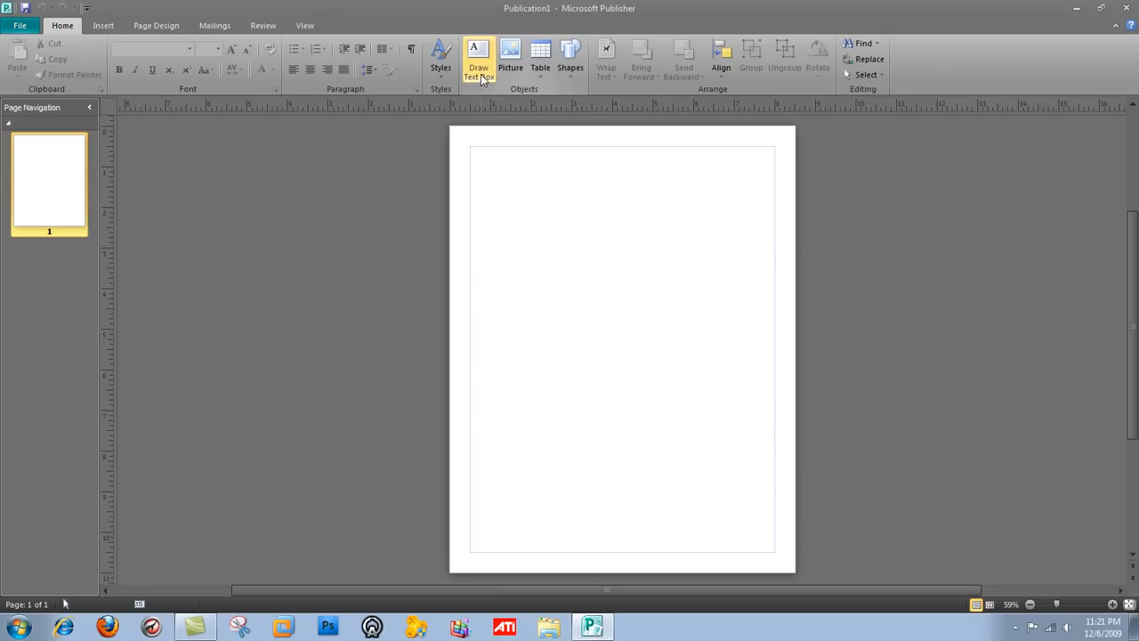
pyautogui.moveTo(509, 54)
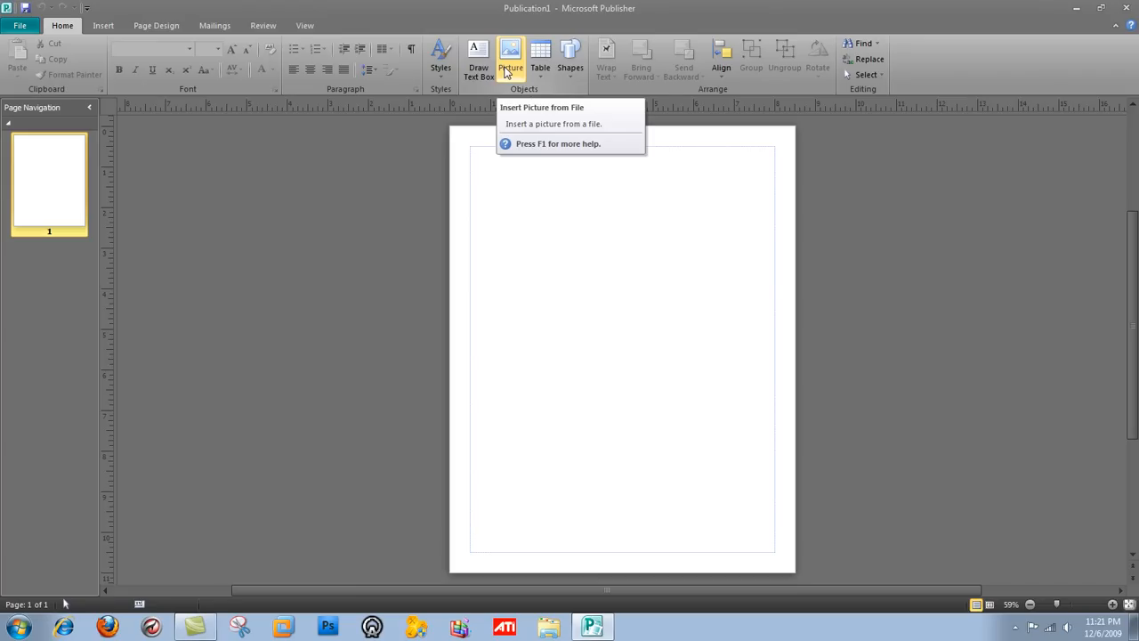
pyautogui.moveTo(570, 62)
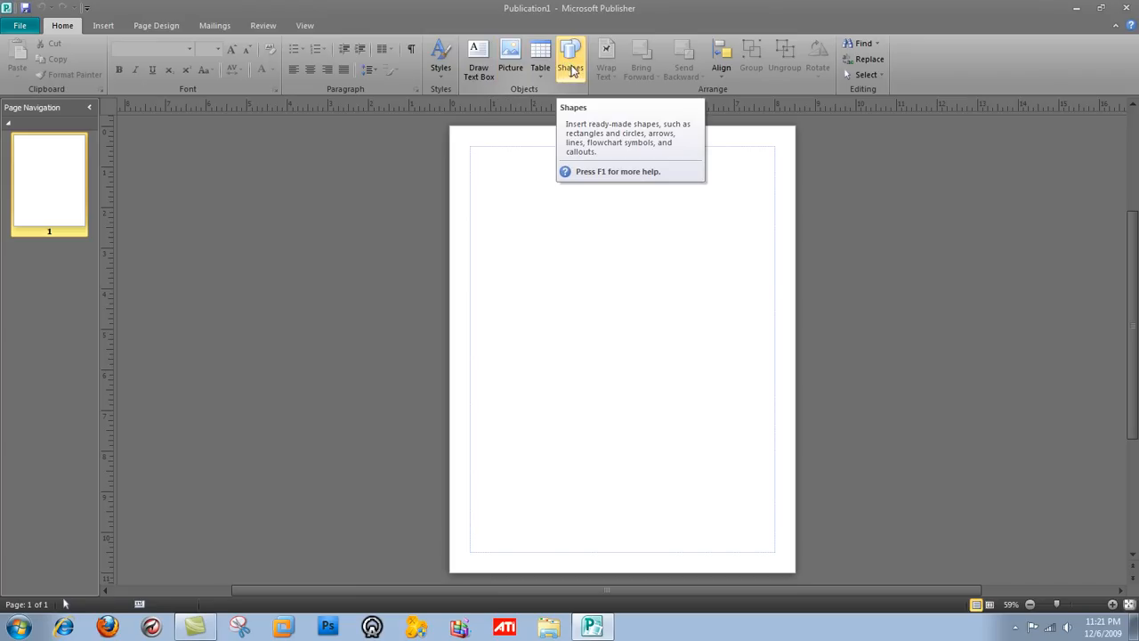
pyautogui.moveTo(570, 75)
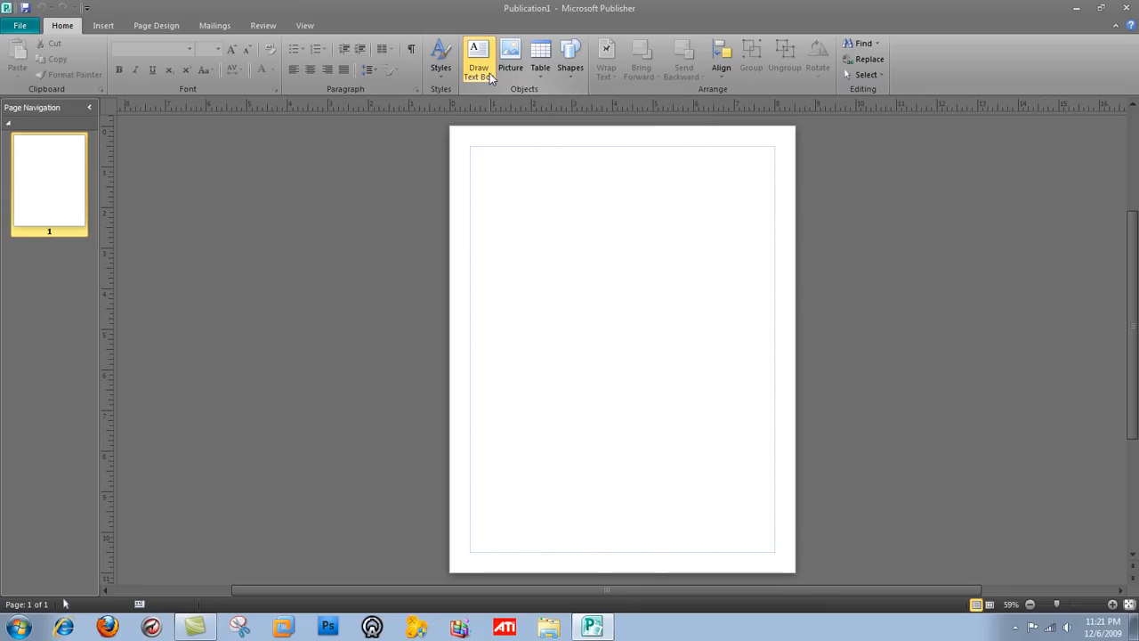
# Step: Draw a large red 'No' symbol shape spanning nearly the full page width at the top
pyautogui.click(479, 57)
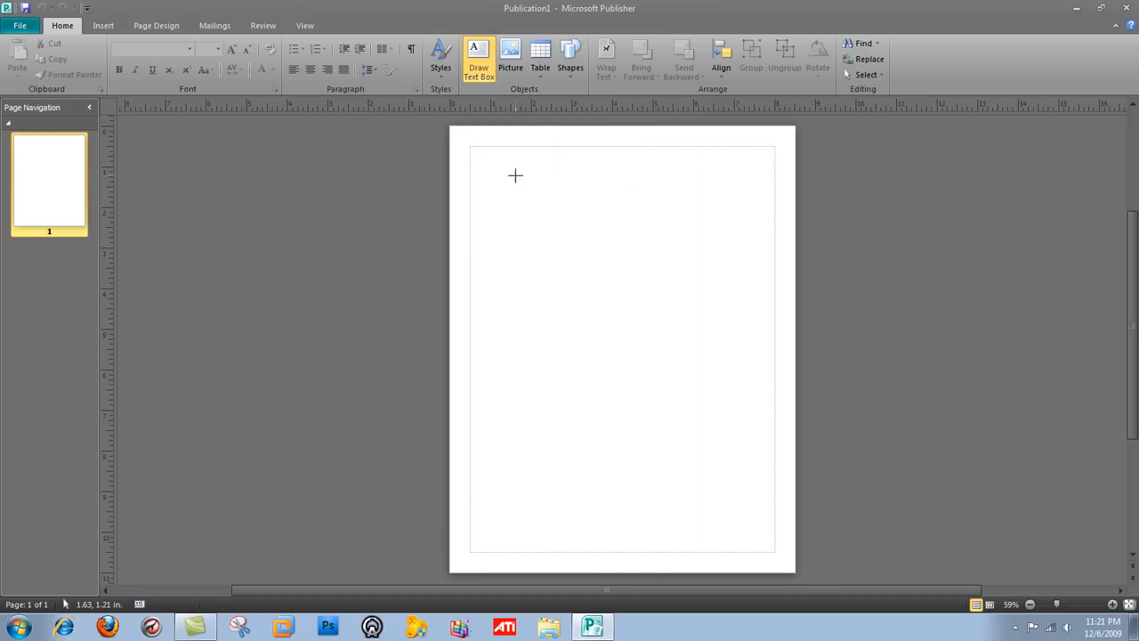
pyautogui.click(570, 57)
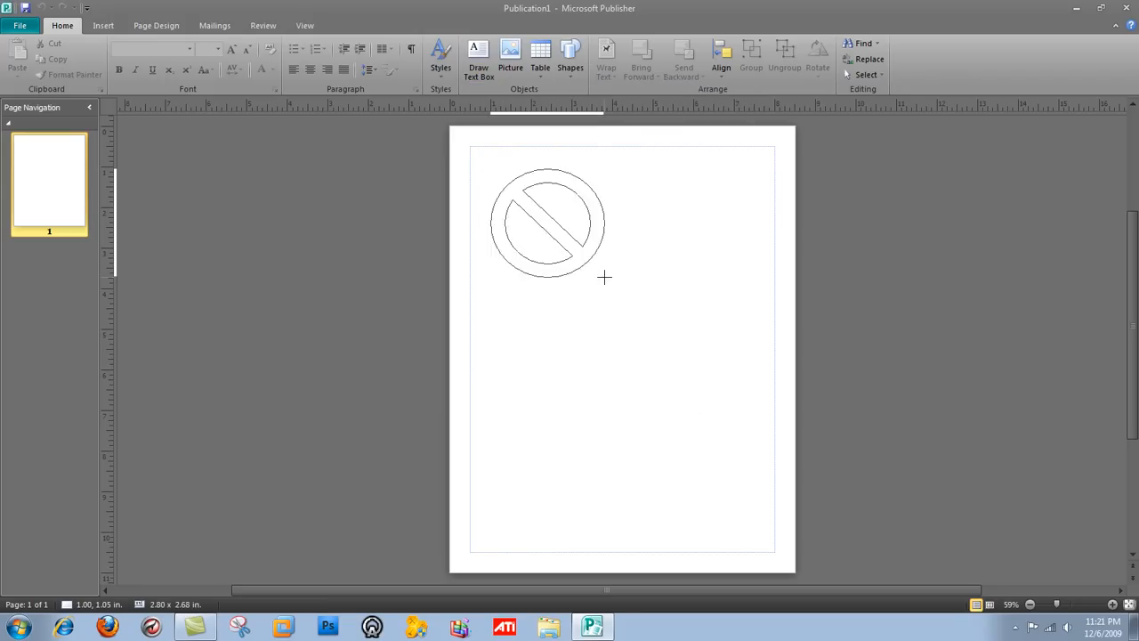
pyautogui.moveTo(606, 276); pyautogui.dragTo(798, 456)
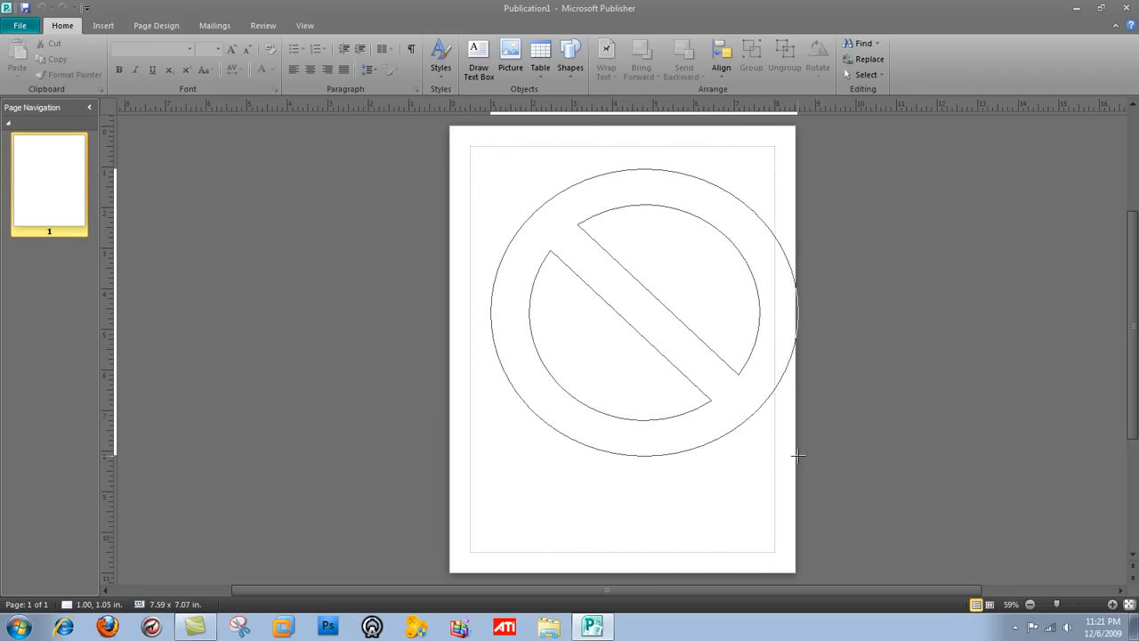
pyautogui.click(640, 312)
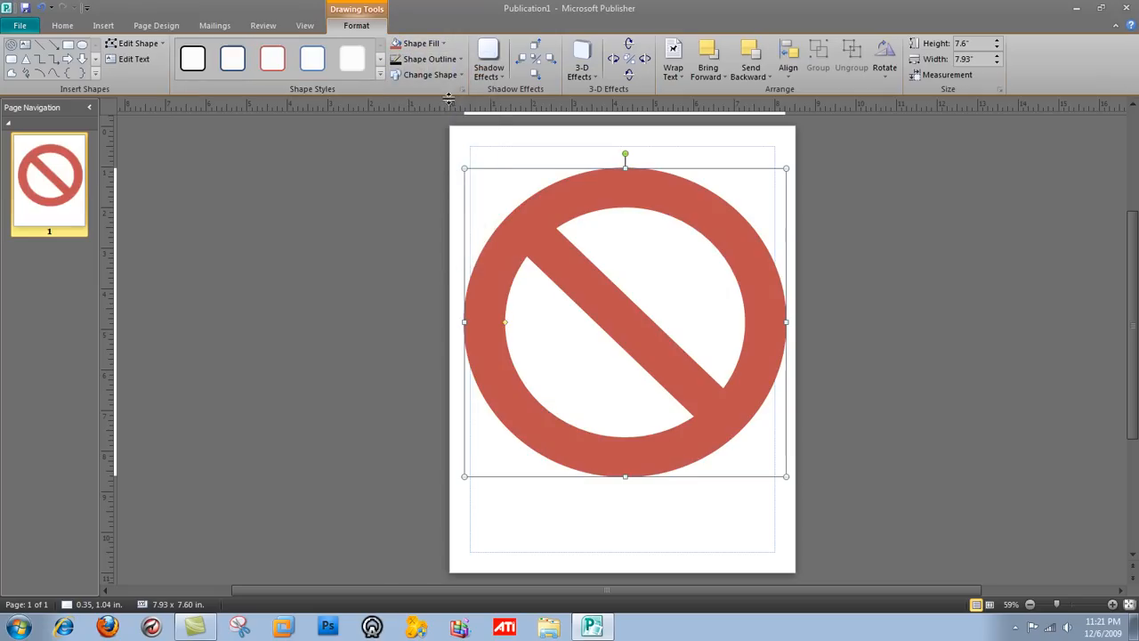
pyautogui.moveTo(430, 75)
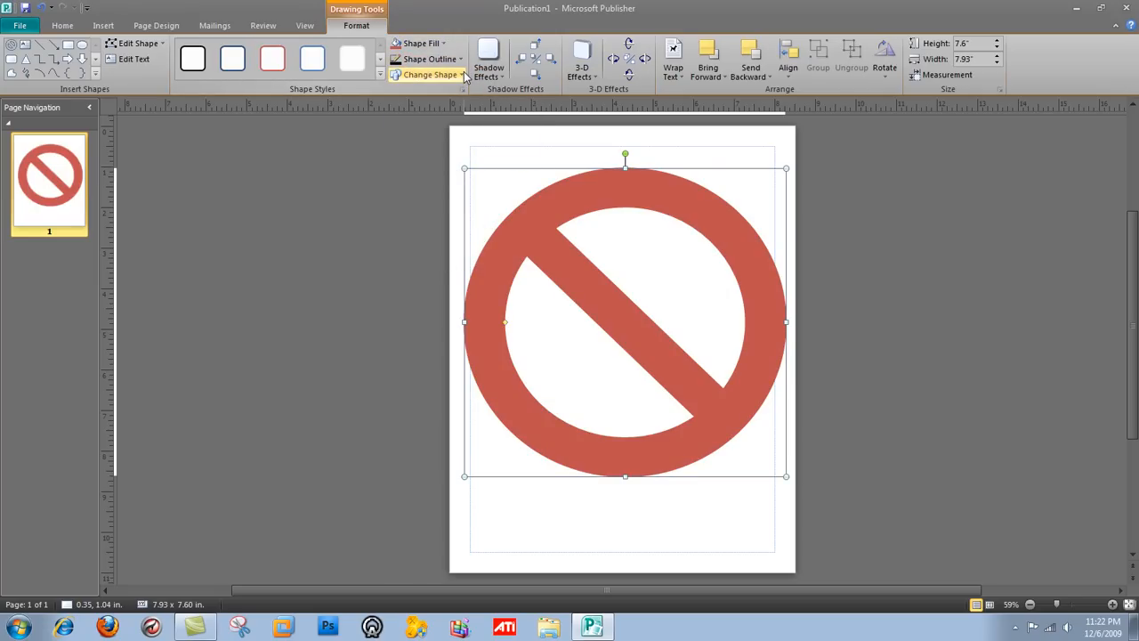
# Step: Swap the symbol to a U-turn arrow via Change Shape and set its outline to No Outline
pyautogui.click(431, 75)
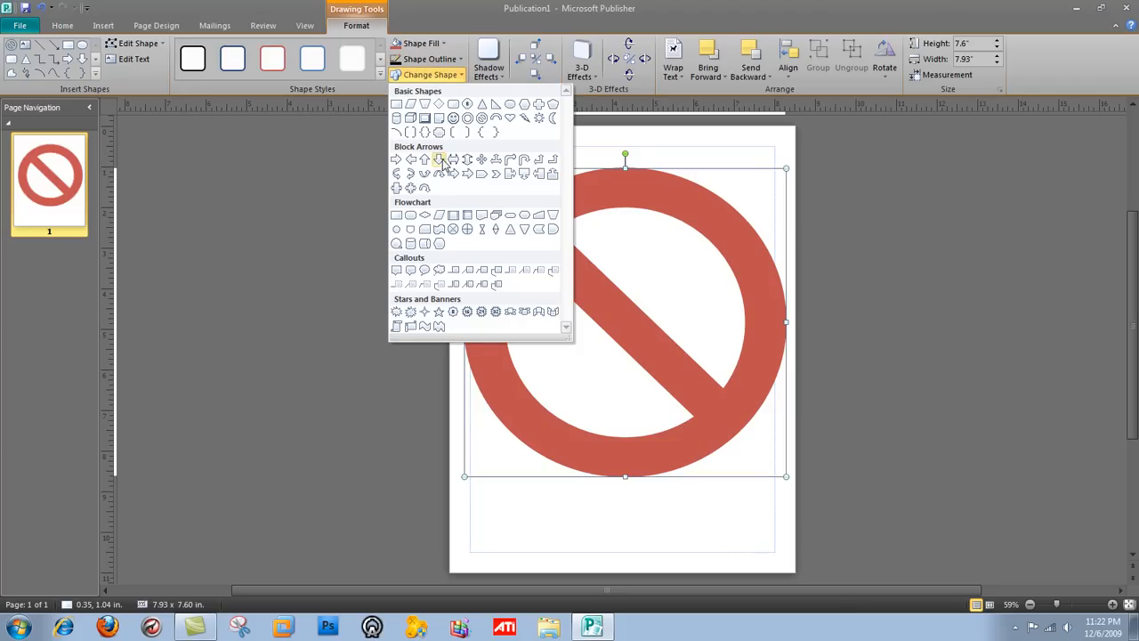
pyautogui.click(438, 159)
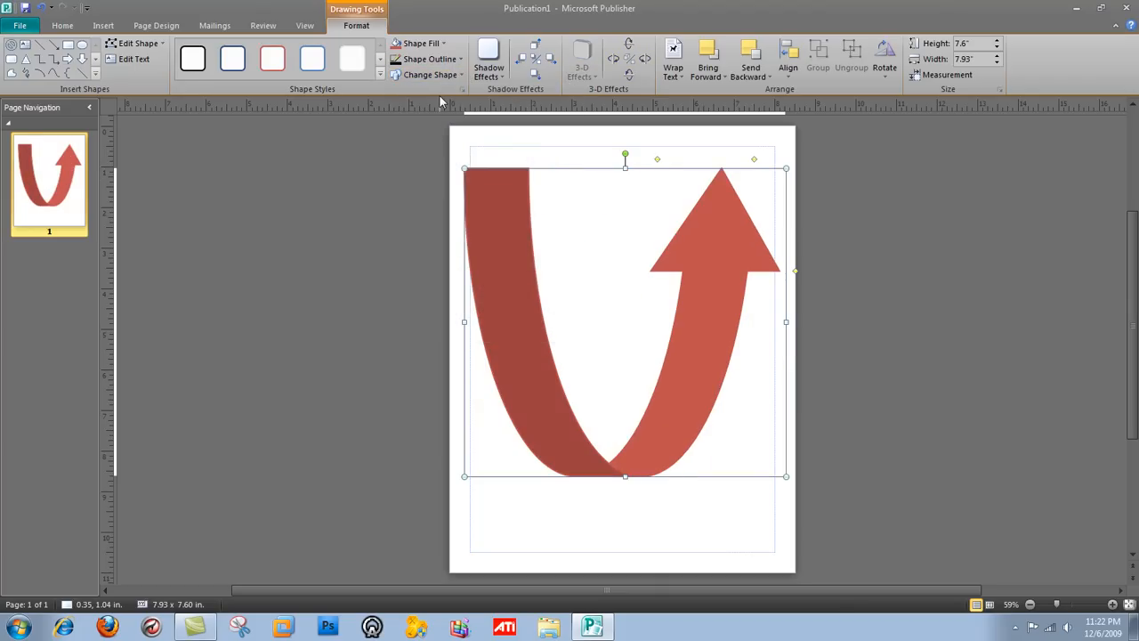
pyautogui.moveTo(449, 50)
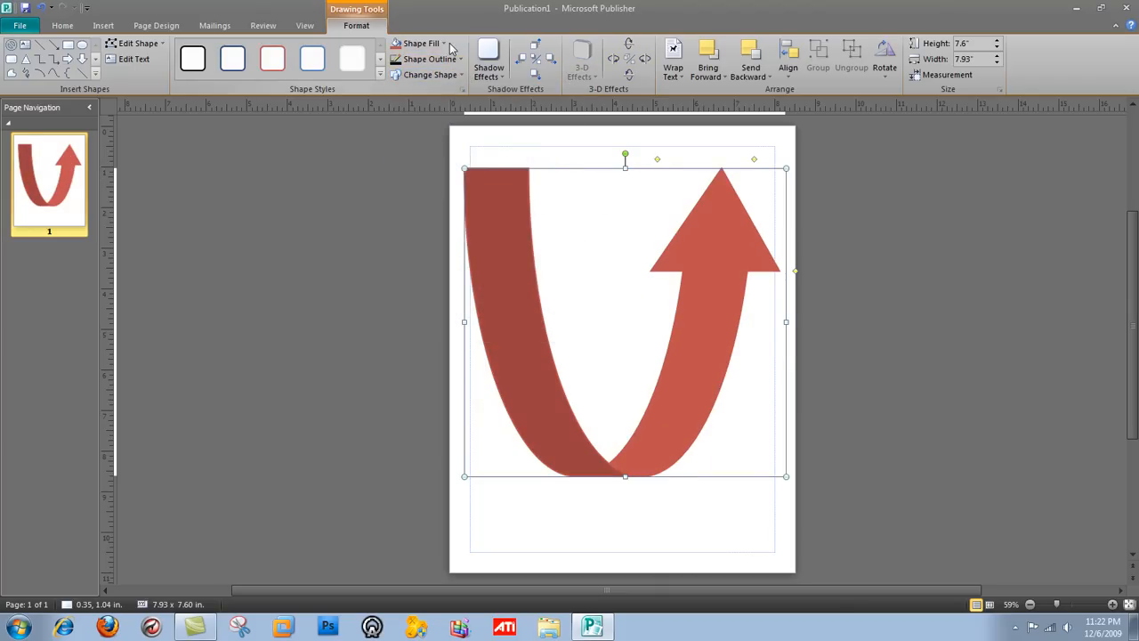
pyautogui.click(420, 43)
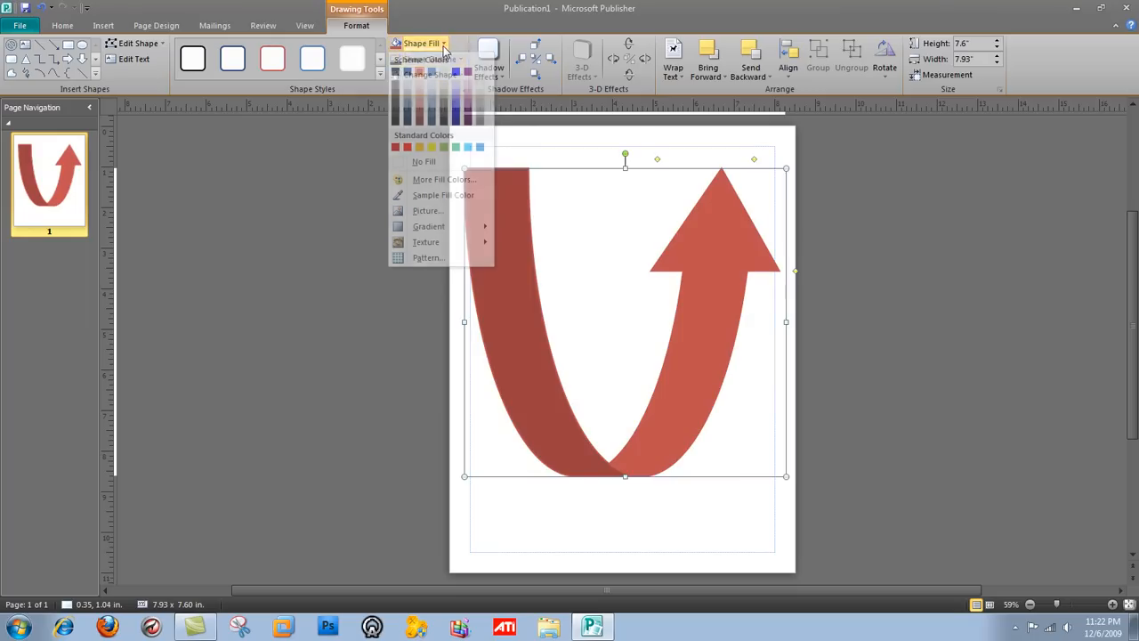
pyautogui.click(431, 59)
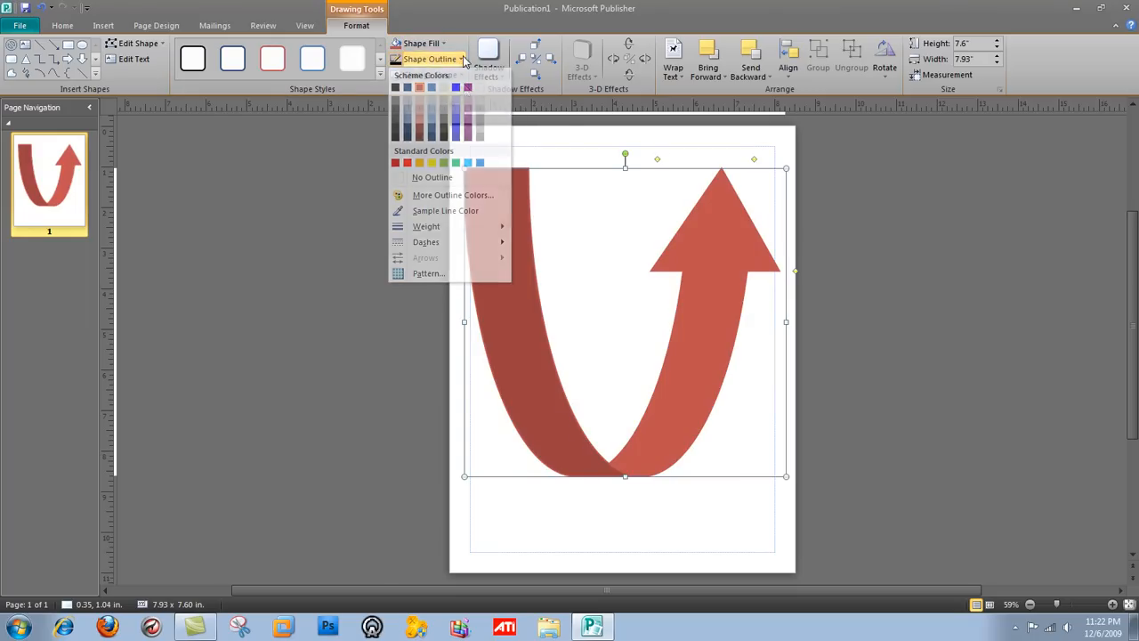
pyautogui.click(454, 118)
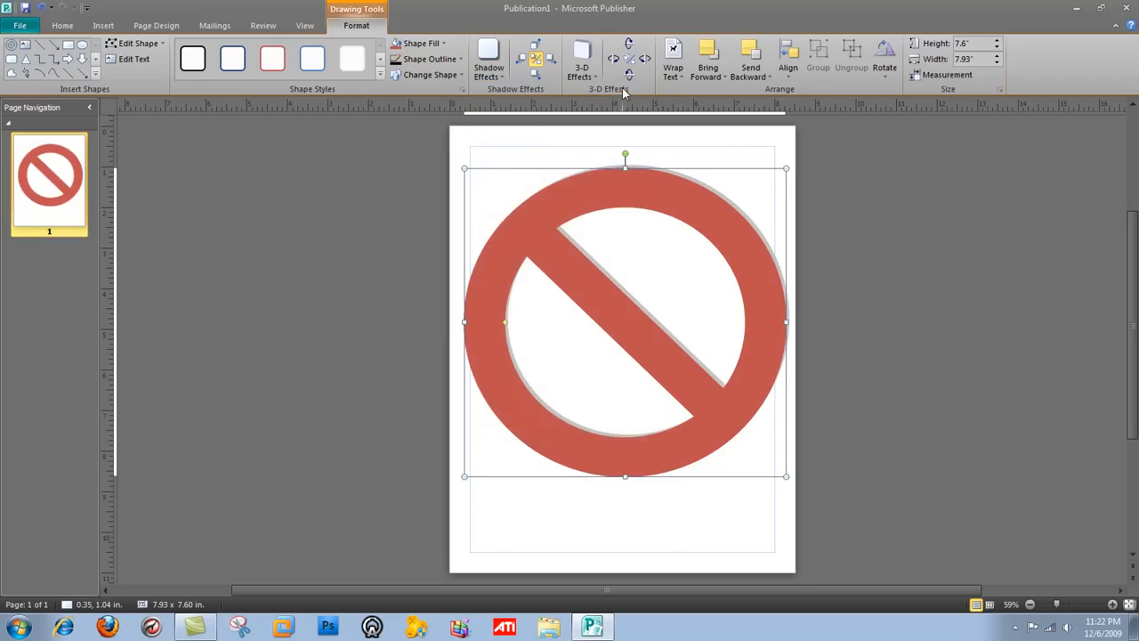
# Step: Apply a 3-D extruded effect to the prohibition symbol for a raised bevelled look
pyautogui.click(581, 63)
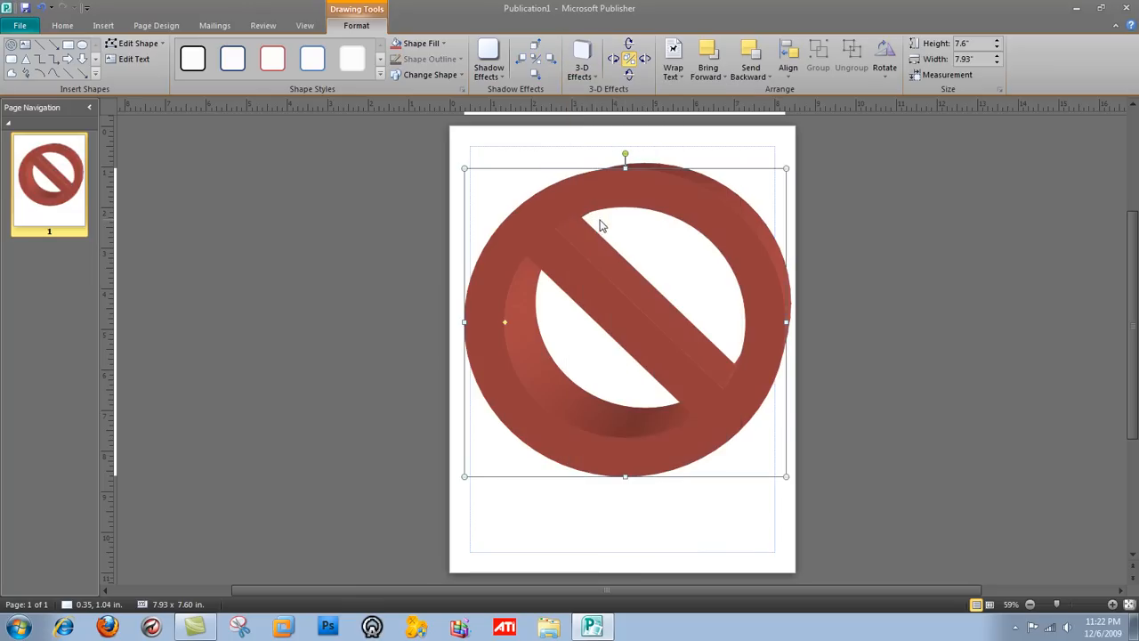
pyautogui.moveTo(214, 25)
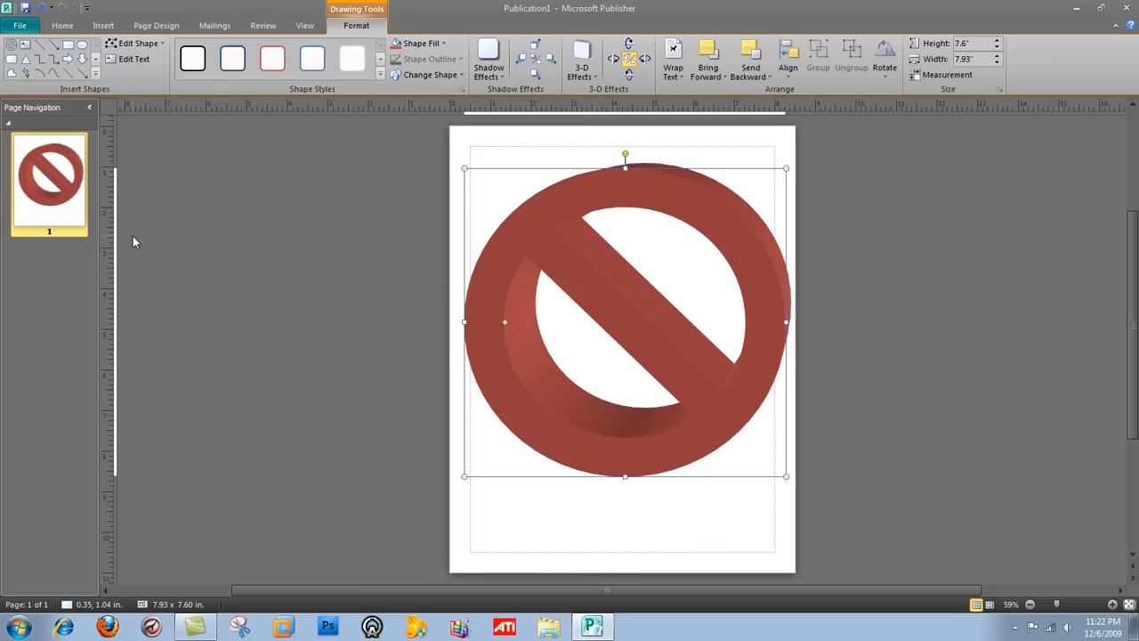
pyautogui.click(104, 24)
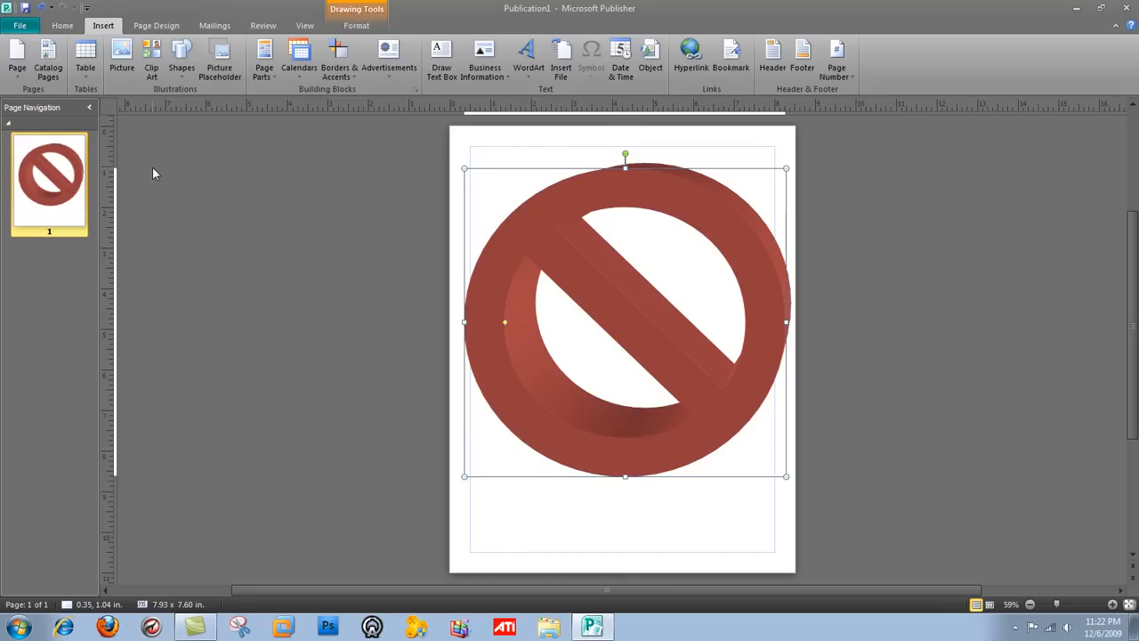
pyautogui.moveTo(331, 128)
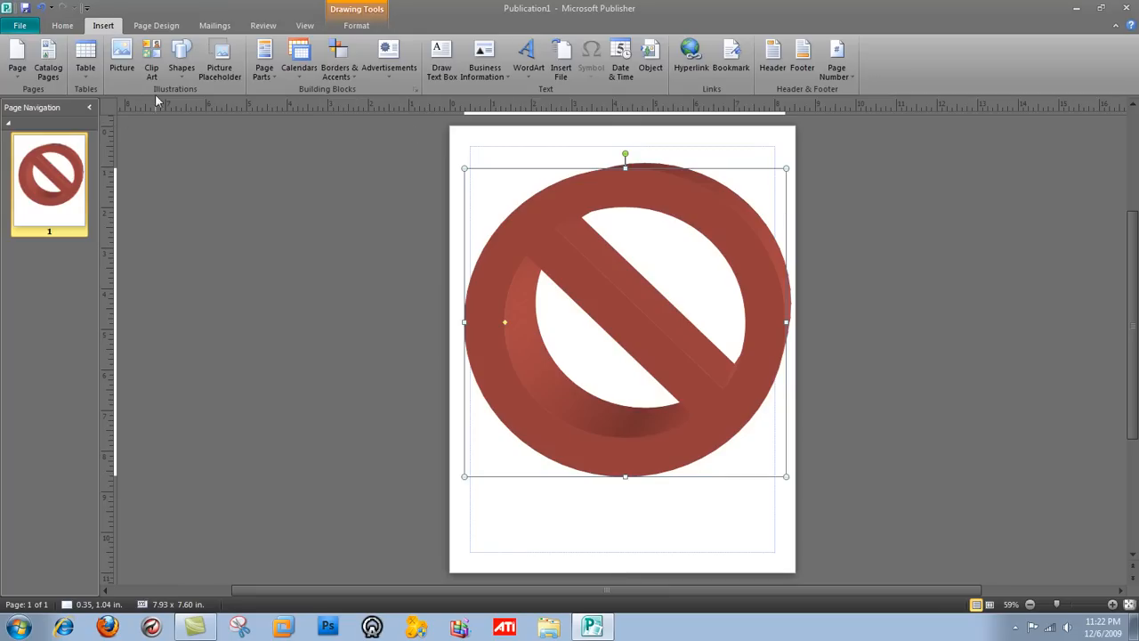
# Step: Add a text box reading 'Warning' over the symbol and set it to 72-point size
pyautogui.click(442, 57)
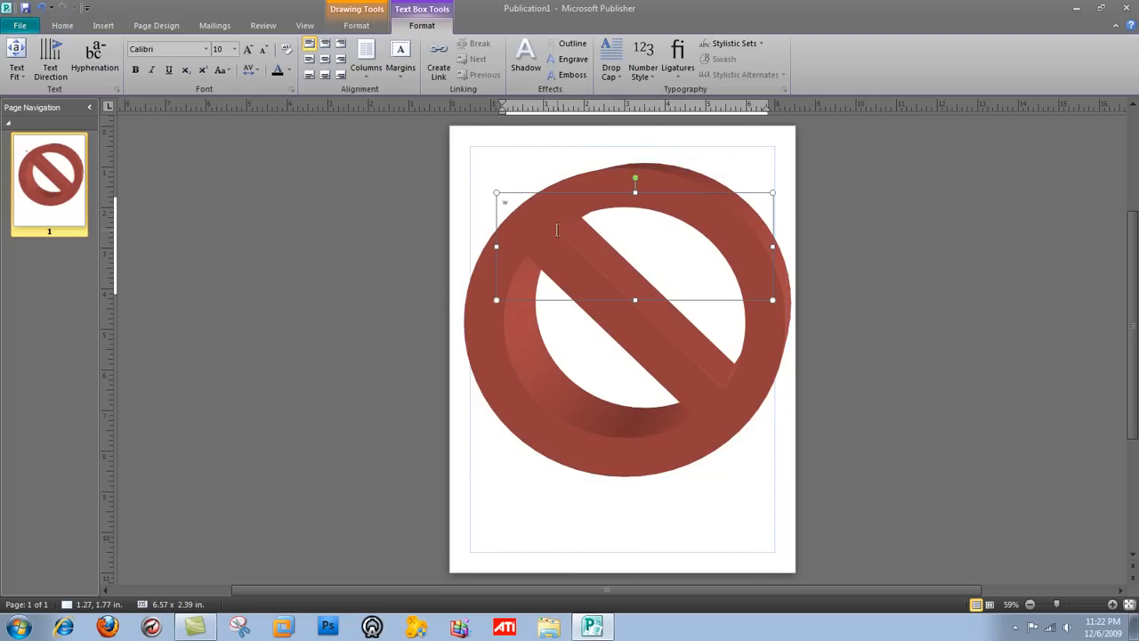
pyautogui.write('Warning')
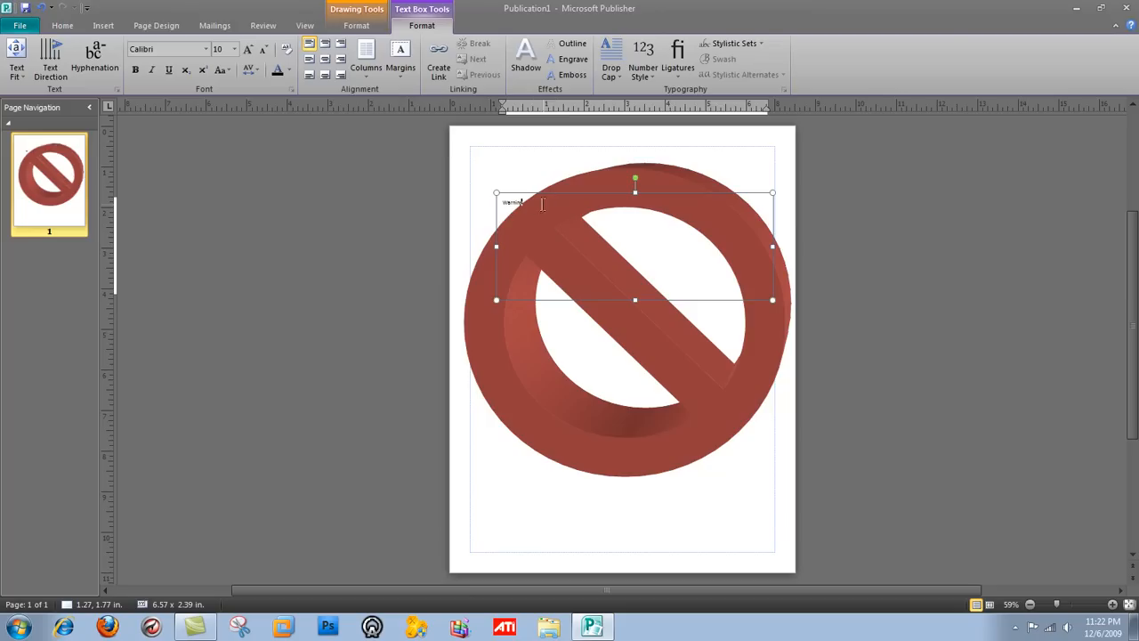
pyautogui.doubleClick(513, 203)
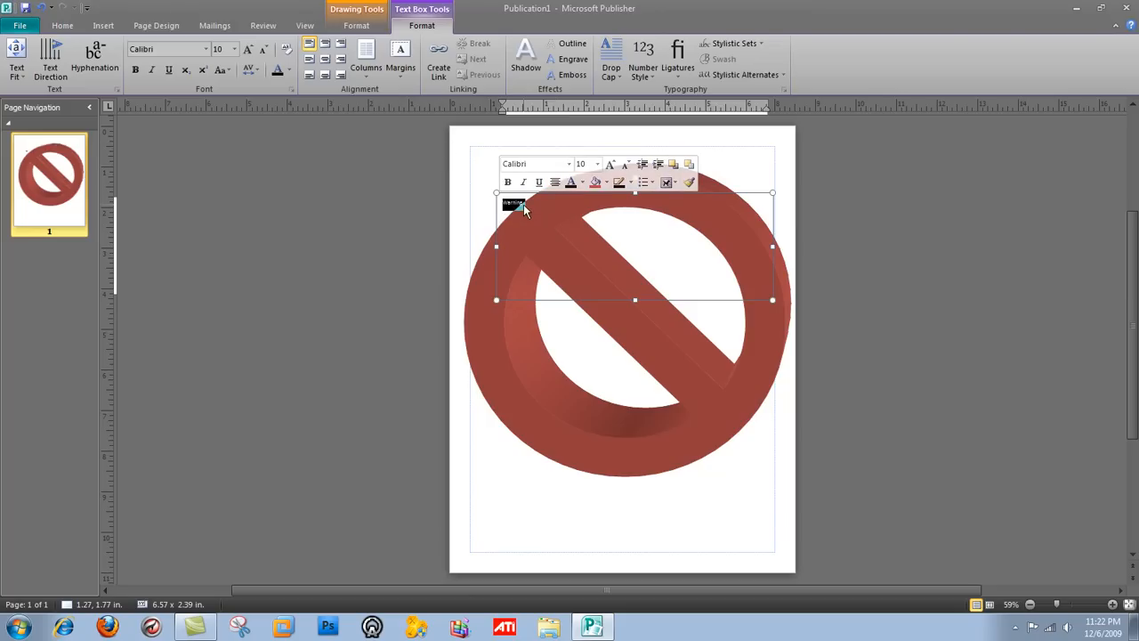
pyautogui.click(596, 164)
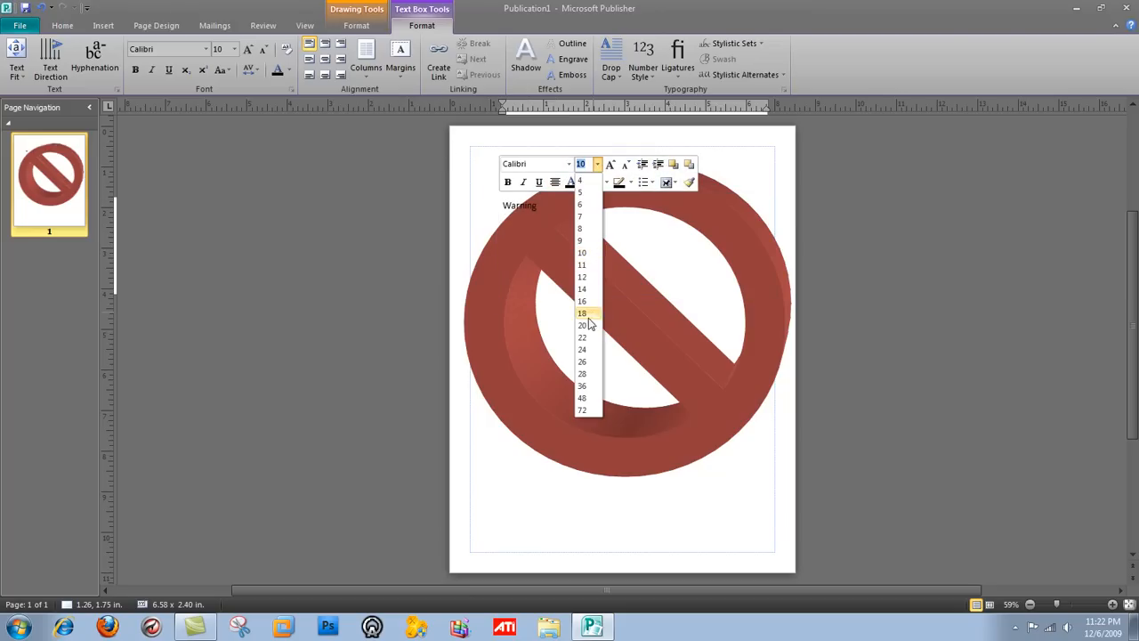
pyautogui.click(582, 410)
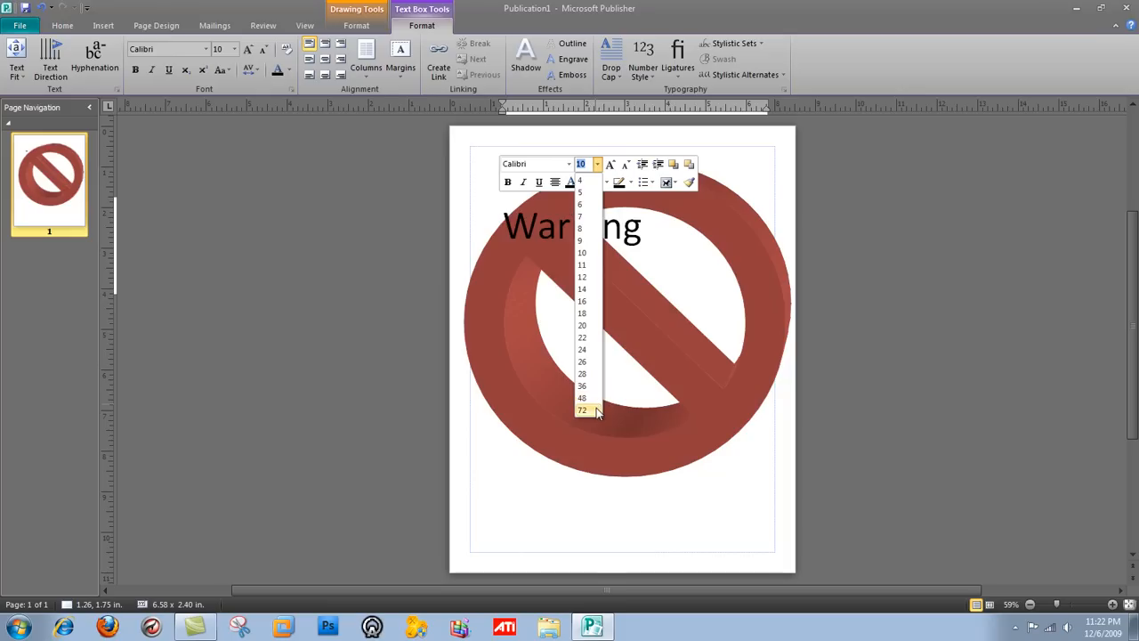
pyautogui.click(580, 410)
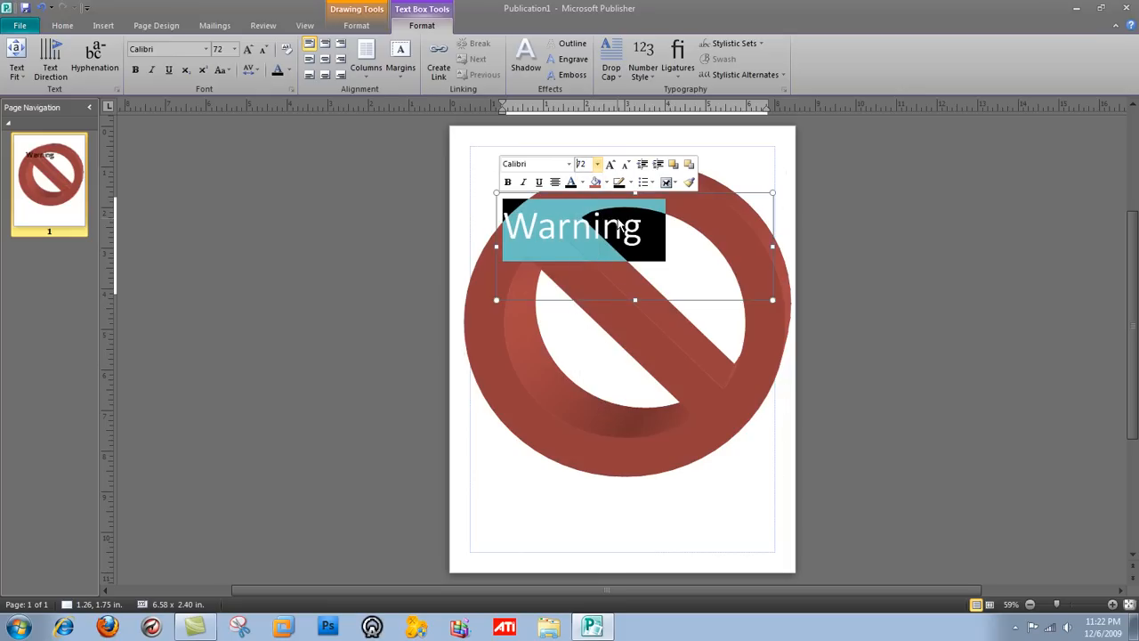
pyautogui.moveTo(655, 233)
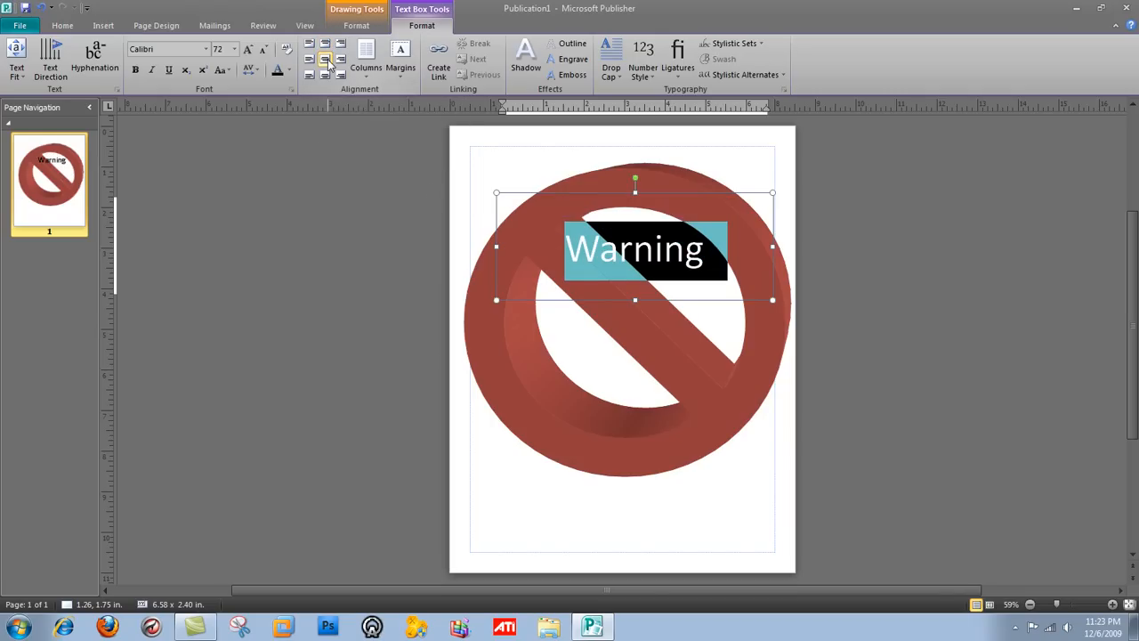
# Step: Apply a shadow/emboss text effect to the 72-point Warning text
pyautogui.click(324, 58)
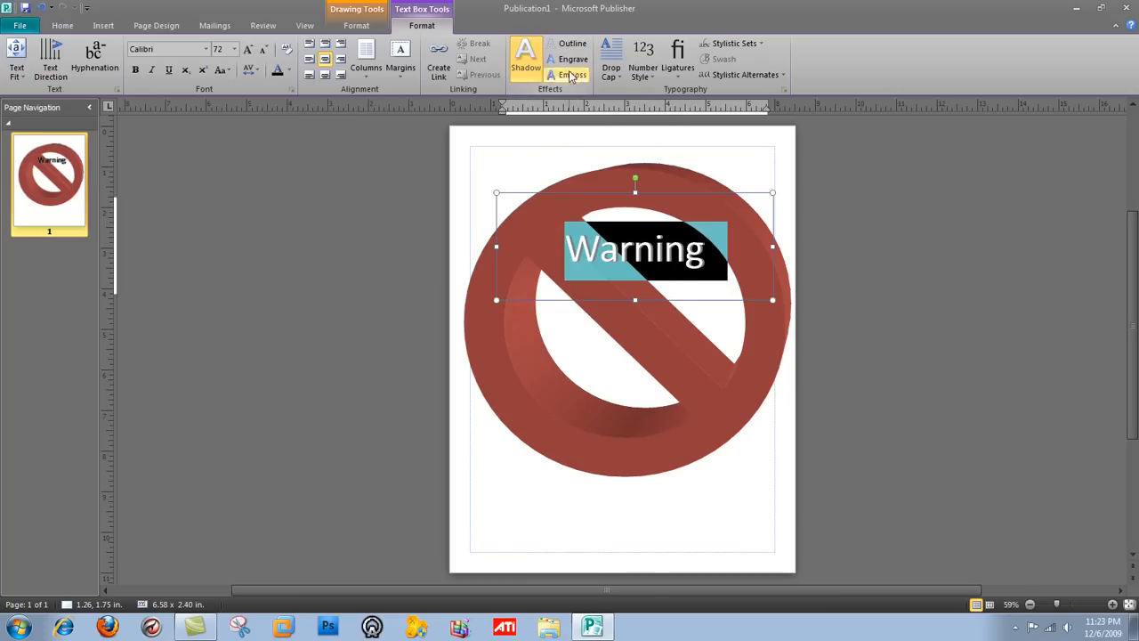
pyautogui.moveTo(574, 59)
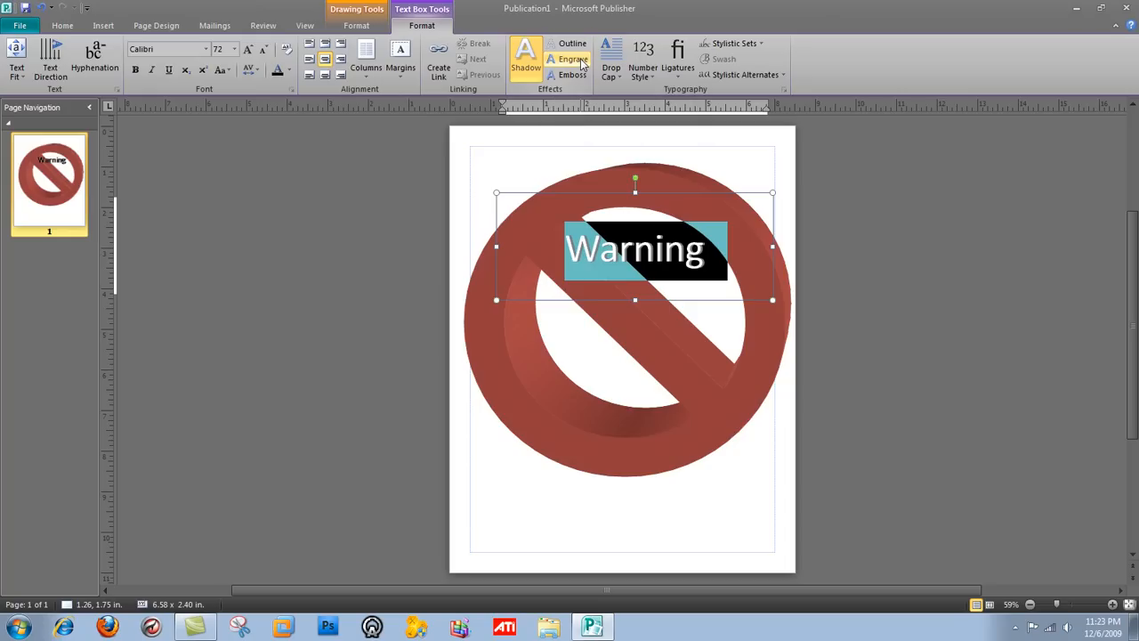
pyautogui.moveTo(573, 58)
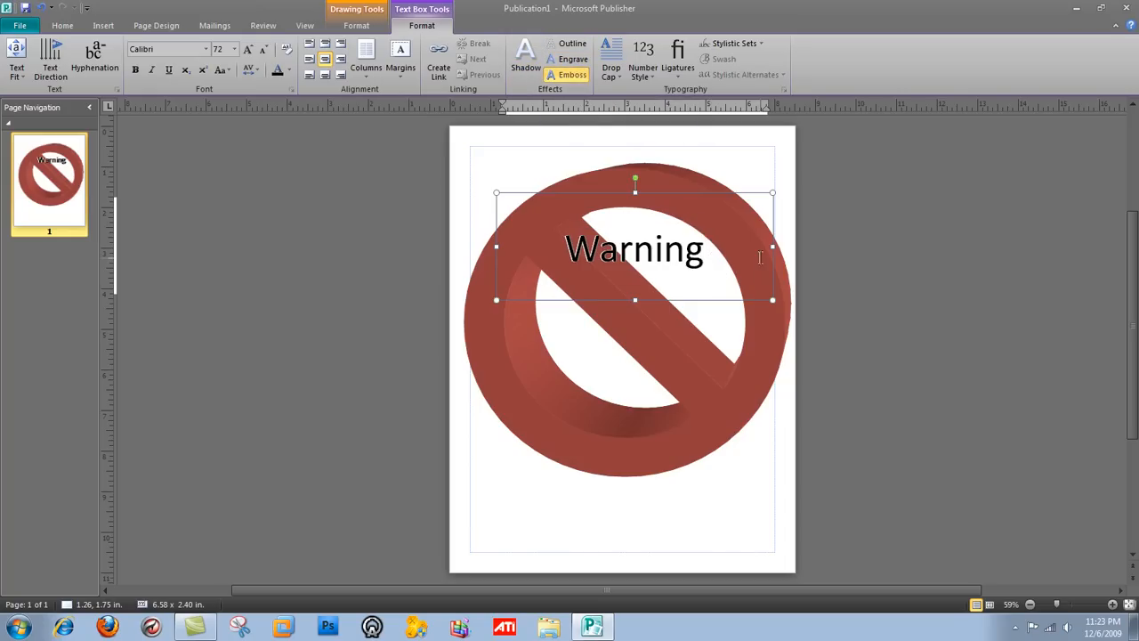
pyautogui.moveTo(703, 253)
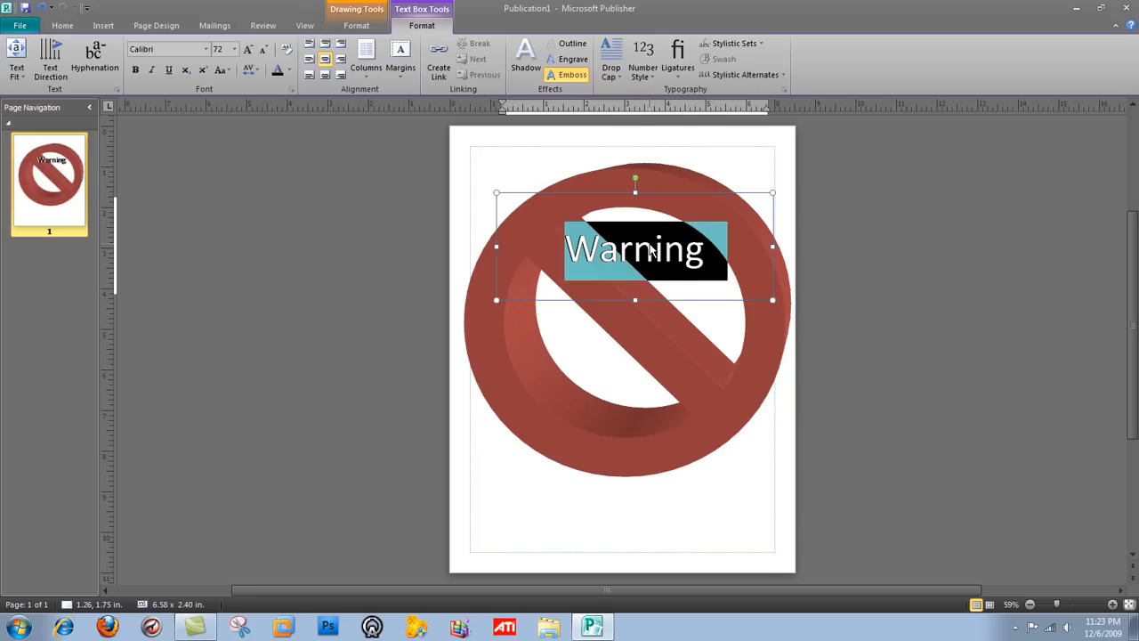
# Step: Browse the Insert, Page Design and other ribbon tabs, then bring up the Warning text's shortcut menu
pyautogui.rightClick(650, 249)
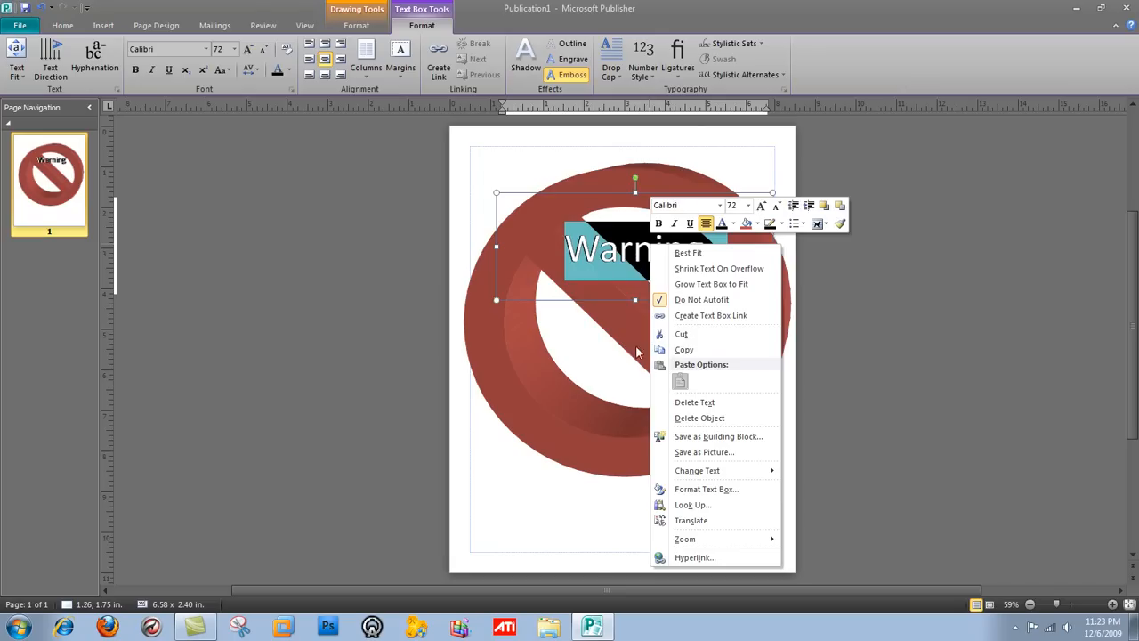
pyautogui.moveTo(614, 292)
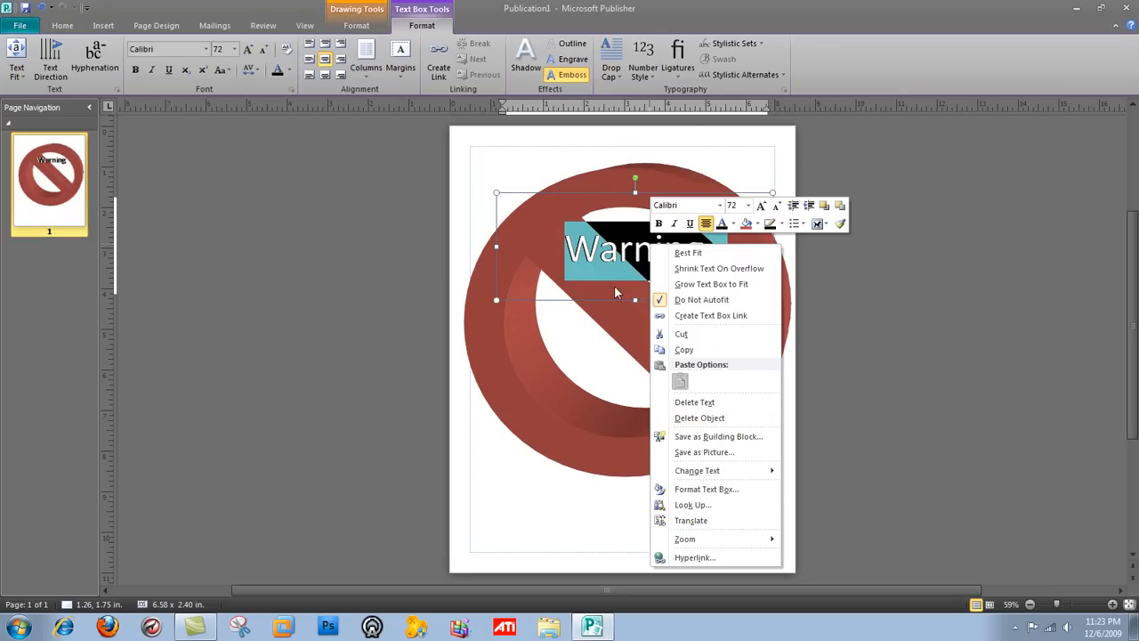
pyautogui.moveTo(625, 252)
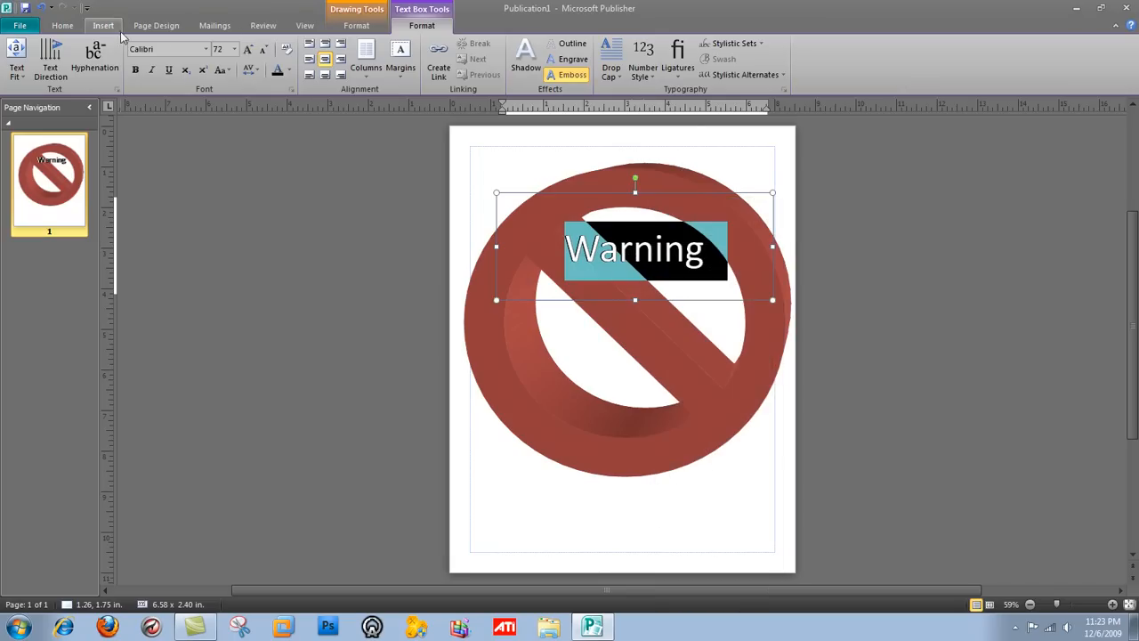
pyautogui.click(61, 25)
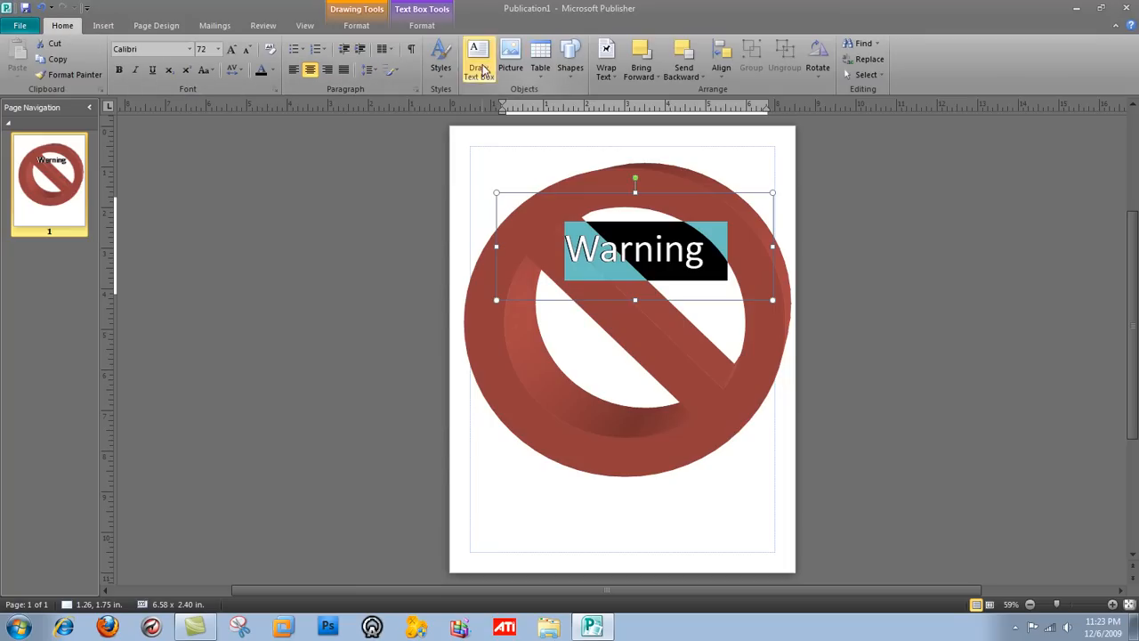
pyautogui.click(442, 62)
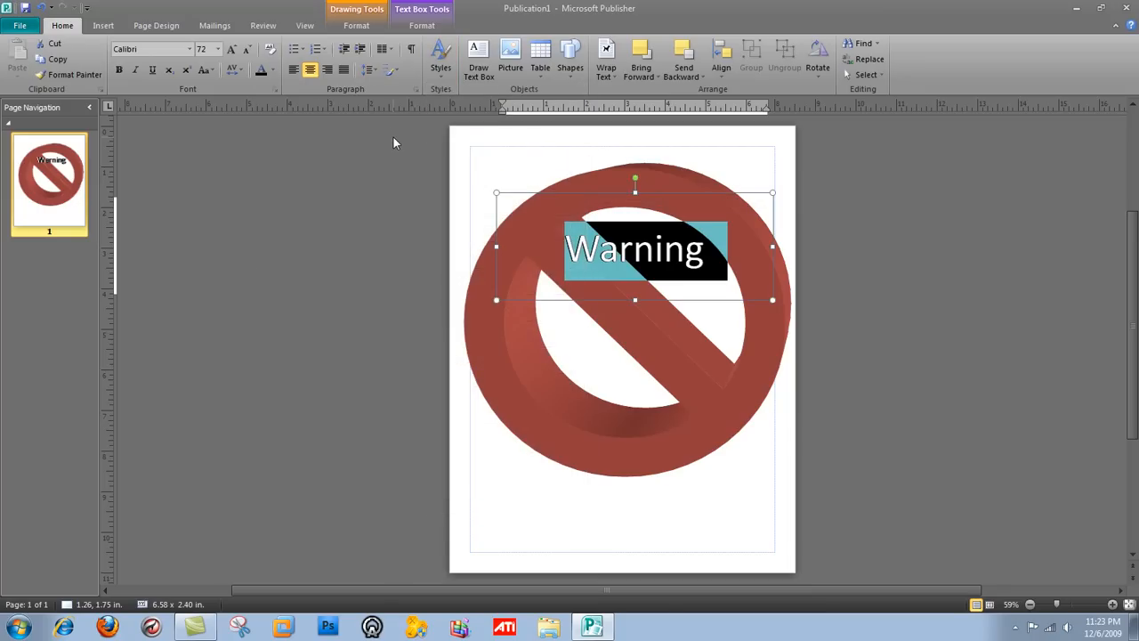
pyautogui.moveTo(374, 143)
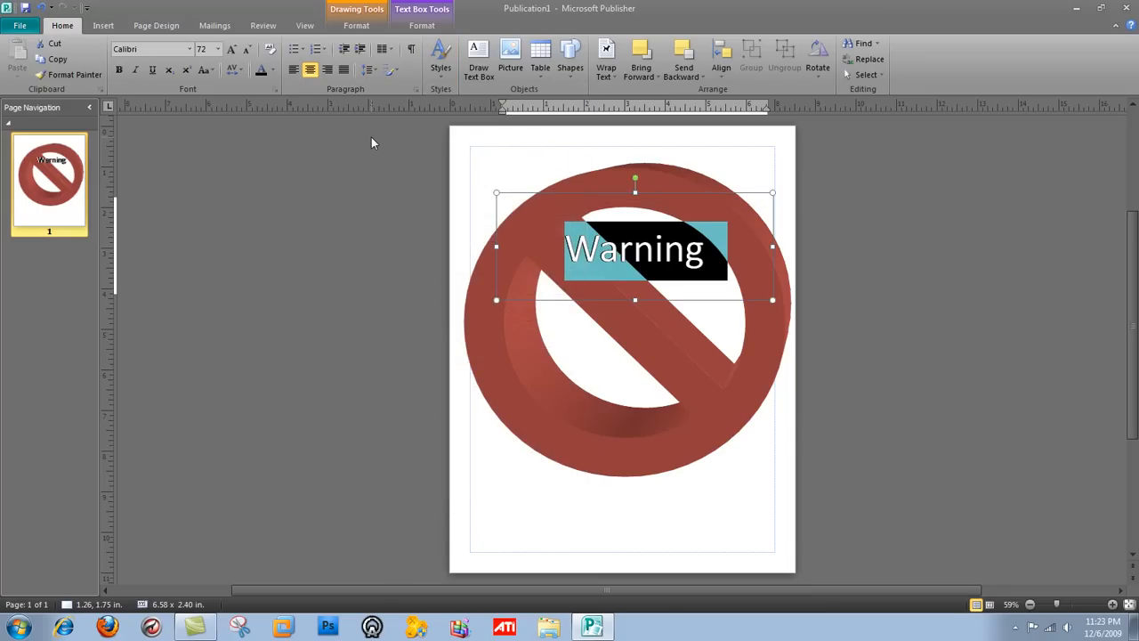
pyautogui.click(103, 25)
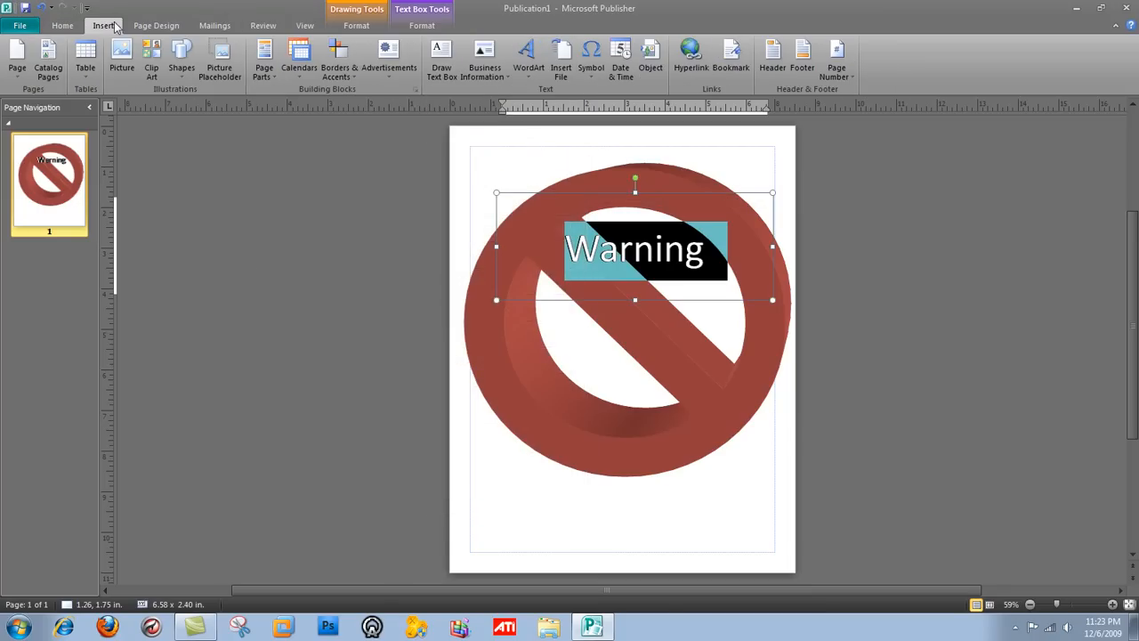
pyautogui.click(156, 25)
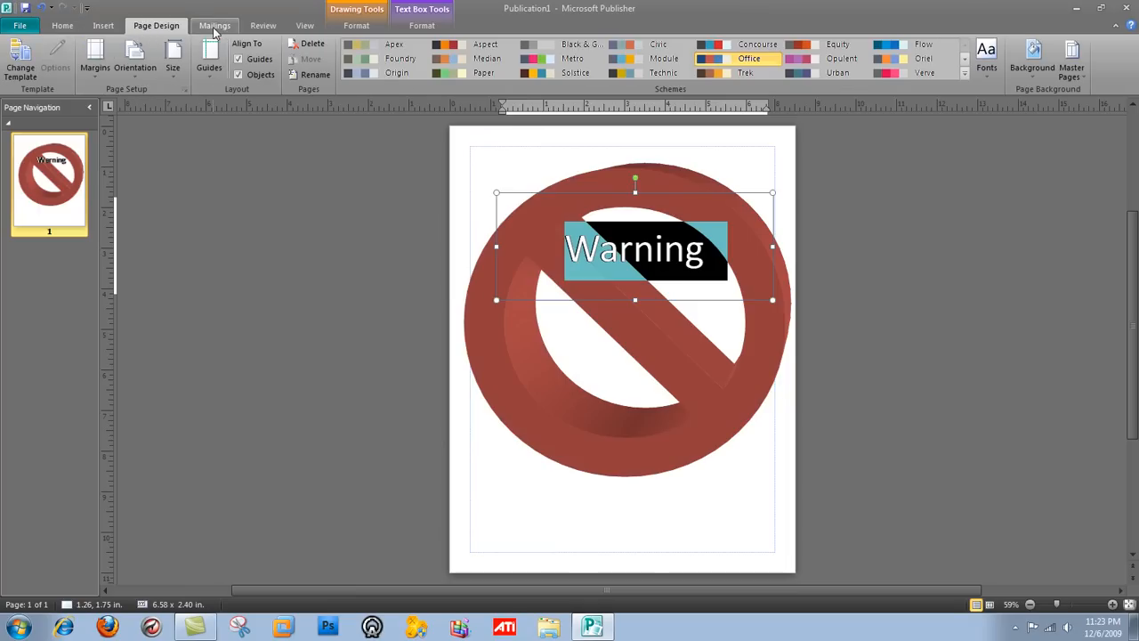
pyautogui.click(264, 25)
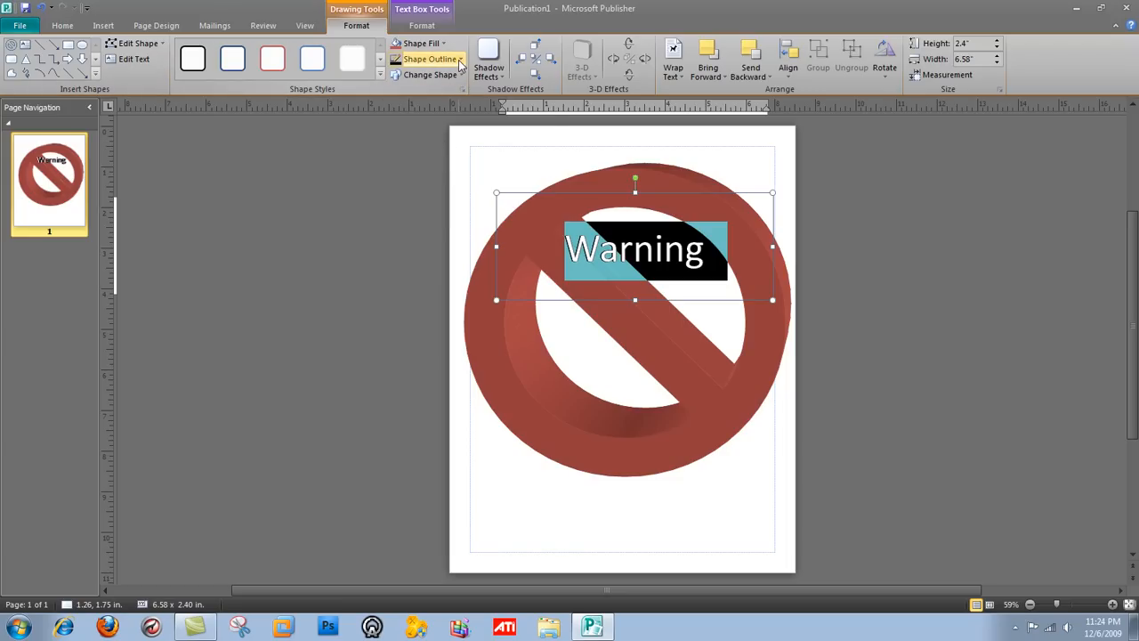
pyautogui.moveTo(673, 62)
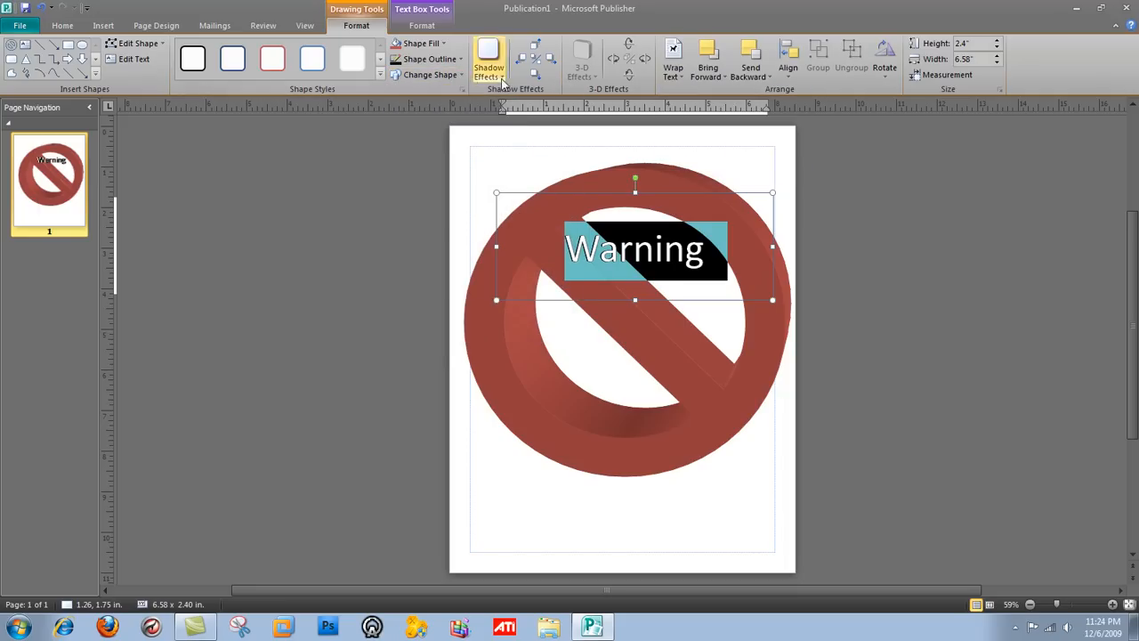
pyautogui.moveTo(328, 180)
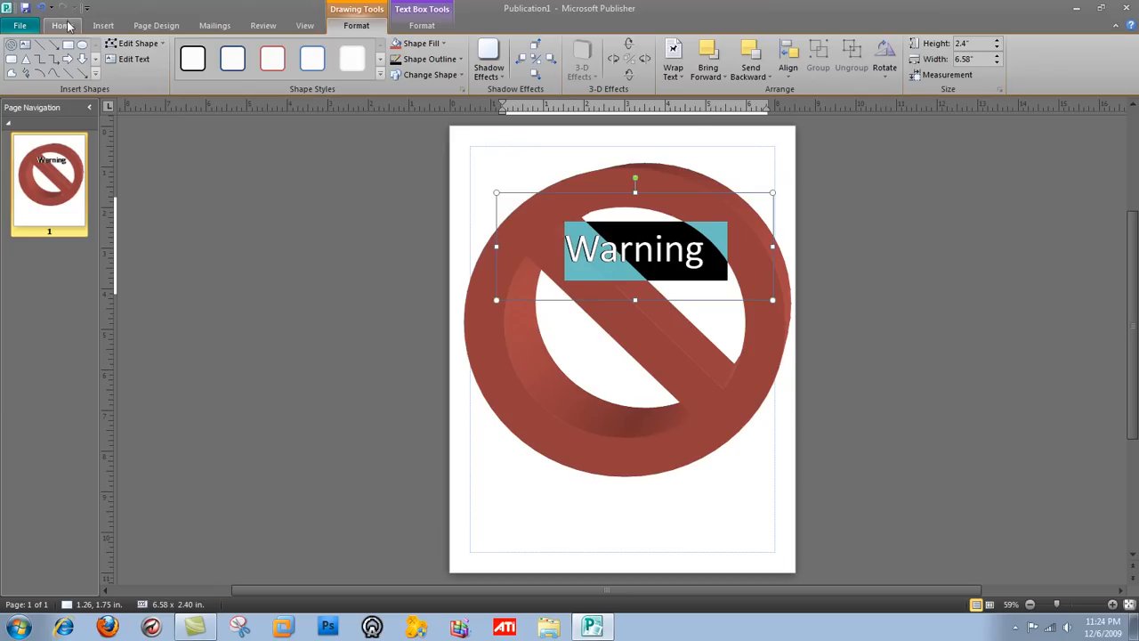
pyautogui.click(63, 25)
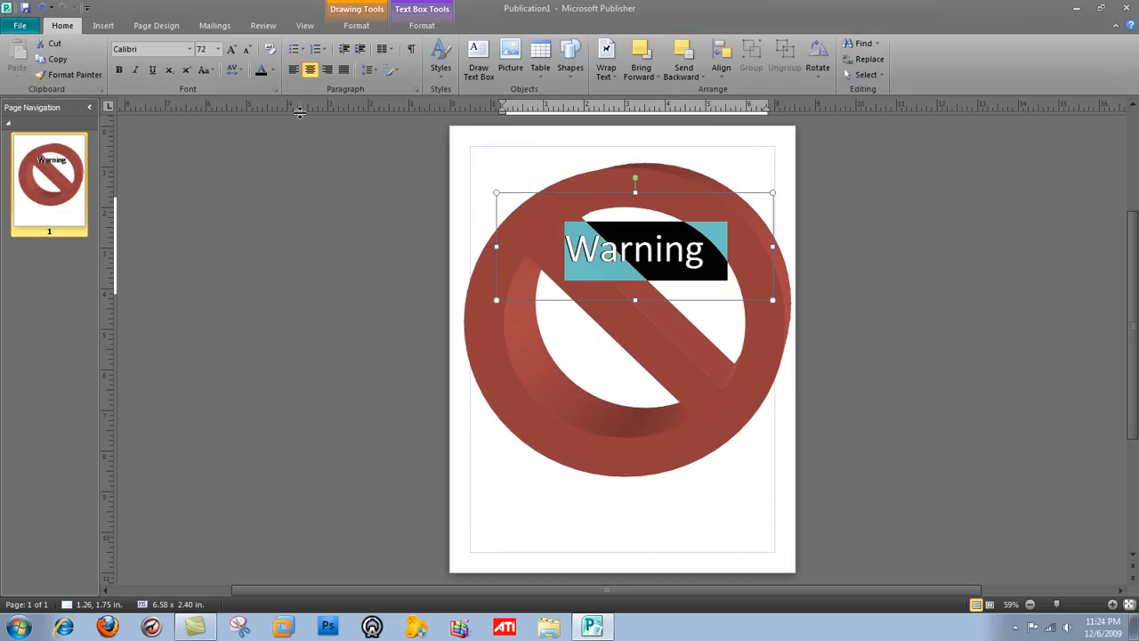
pyautogui.moveTo(391, 72)
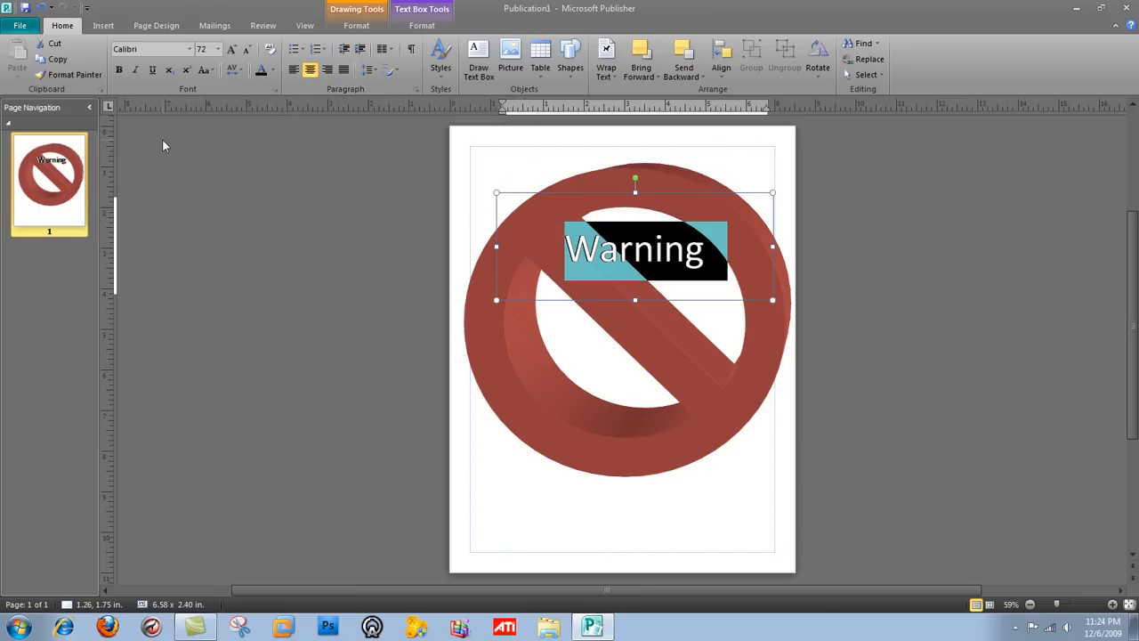
pyautogui.rightClick(668, 258)
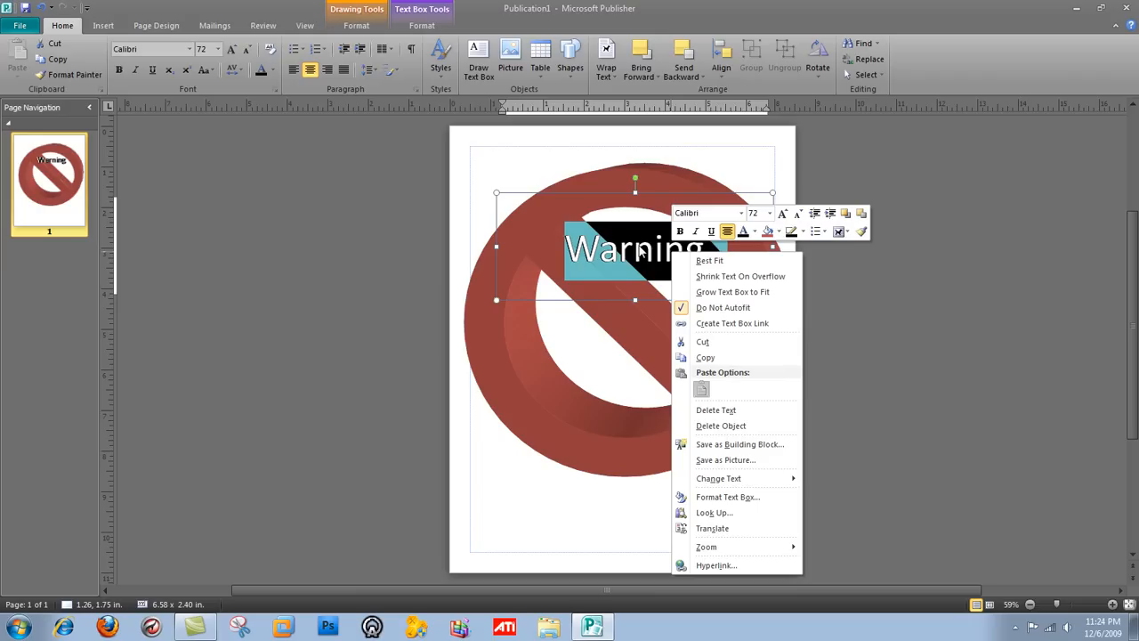
pyautogui.moveTo(643, 278)
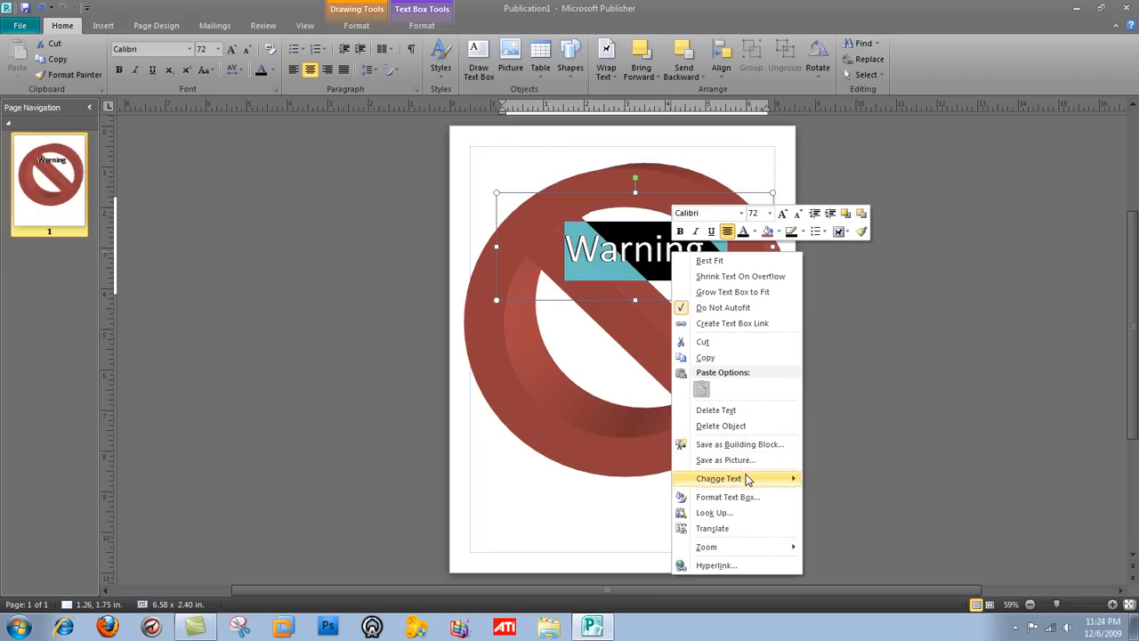
pyautogui.click(727, 459)
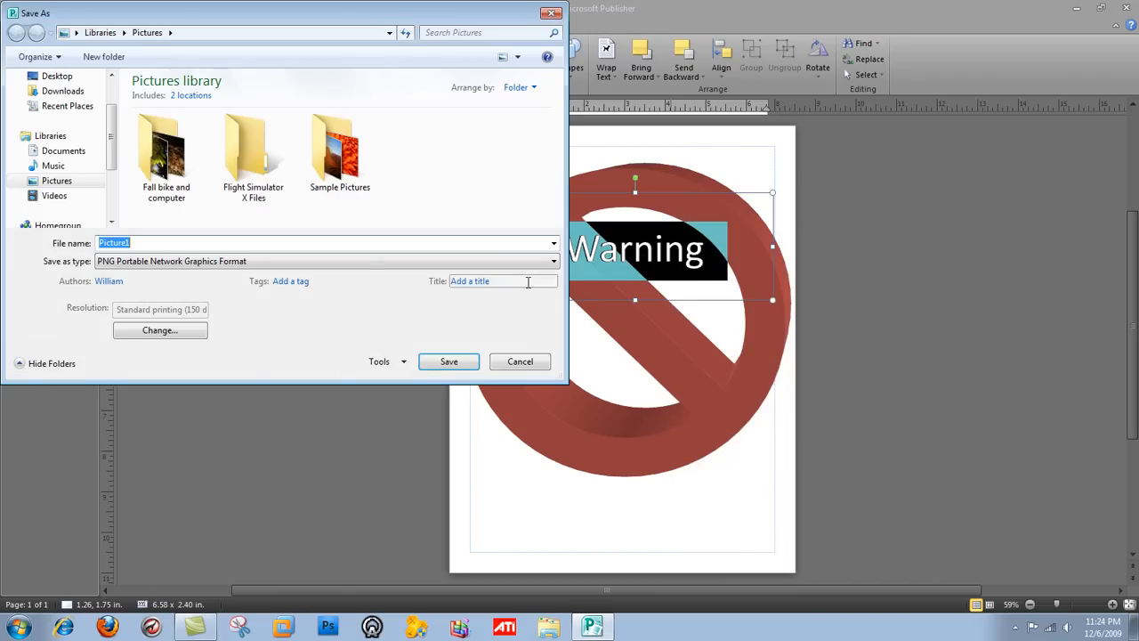
pyautogui.click(552, 259)
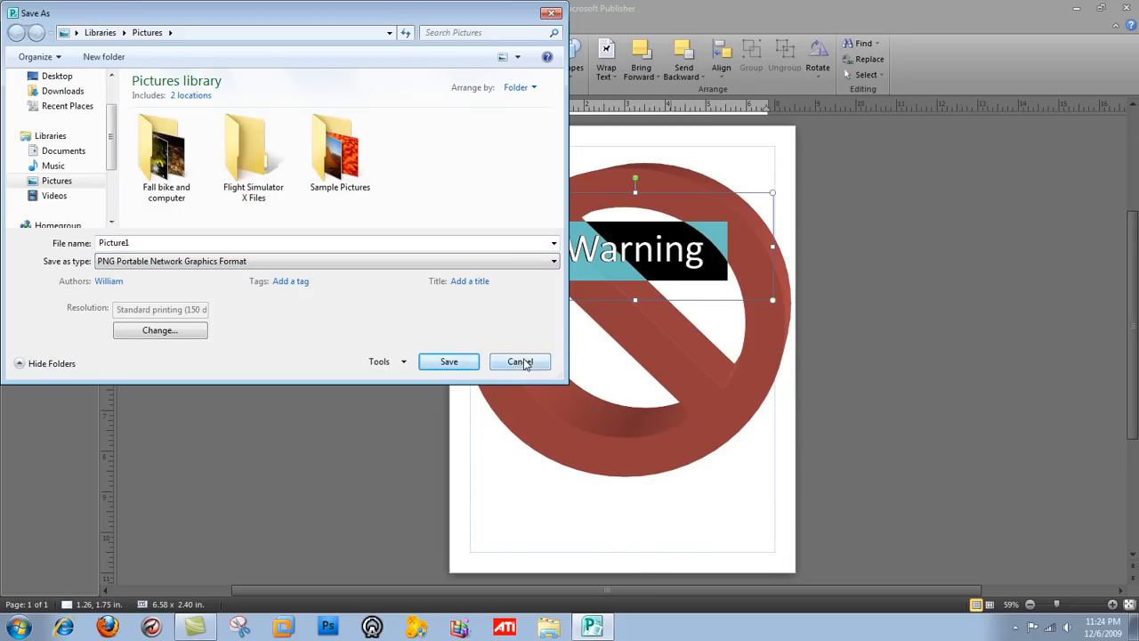
pyautogui.click(520, 361)
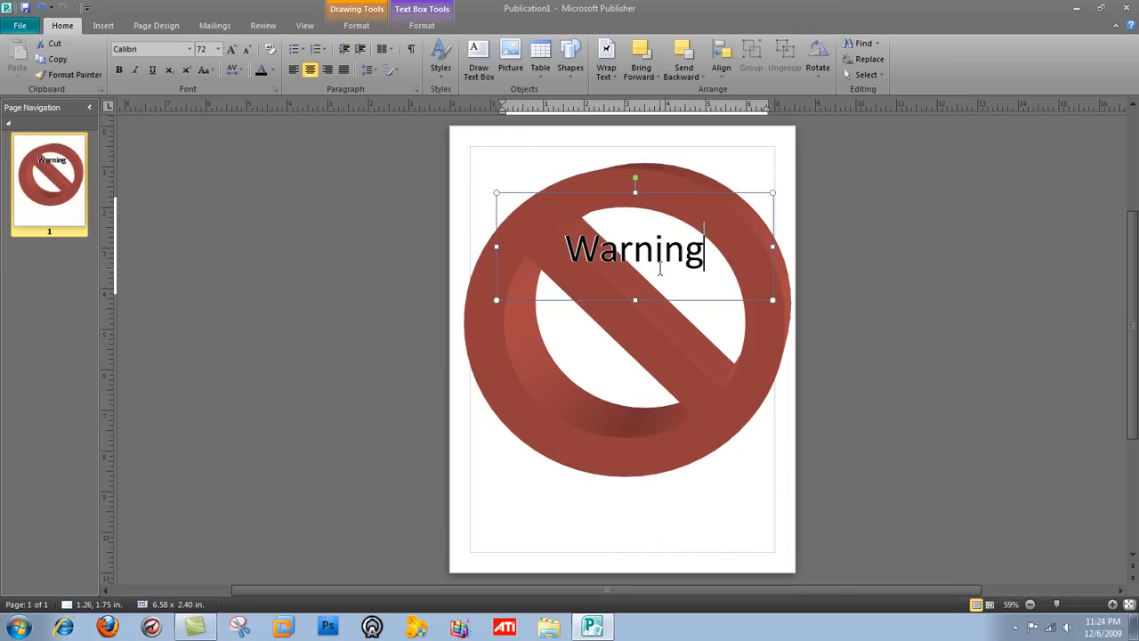
pyautogui.click(15, 627)
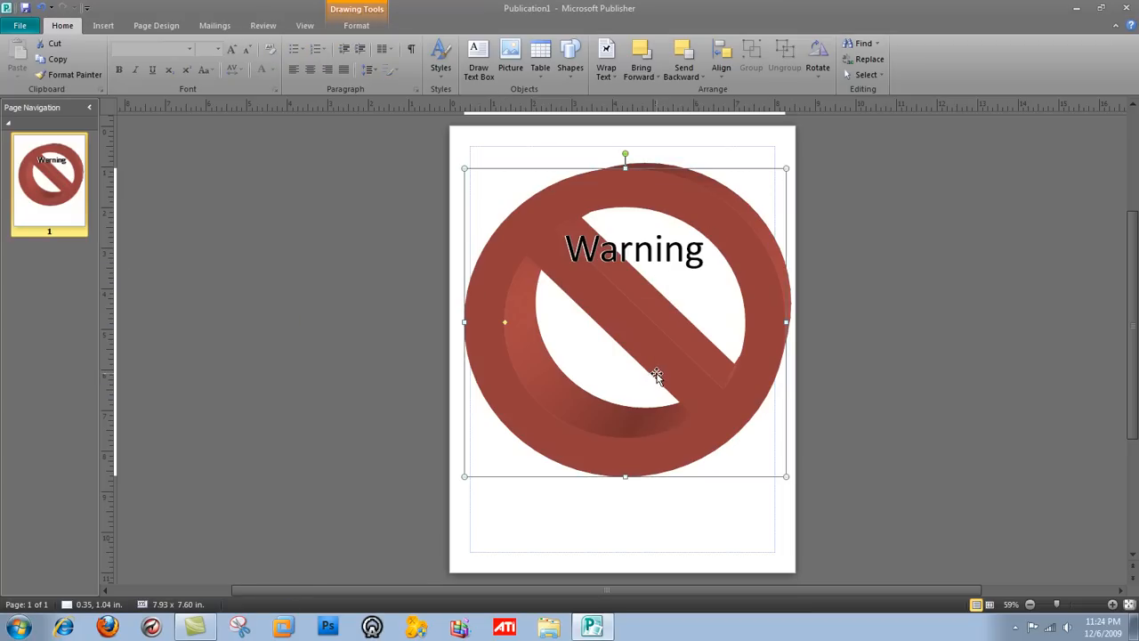
# Step: Create a new December 2009 calendar from the Varsity design via File > New > Calendars
pyautogui.click(18, 25)
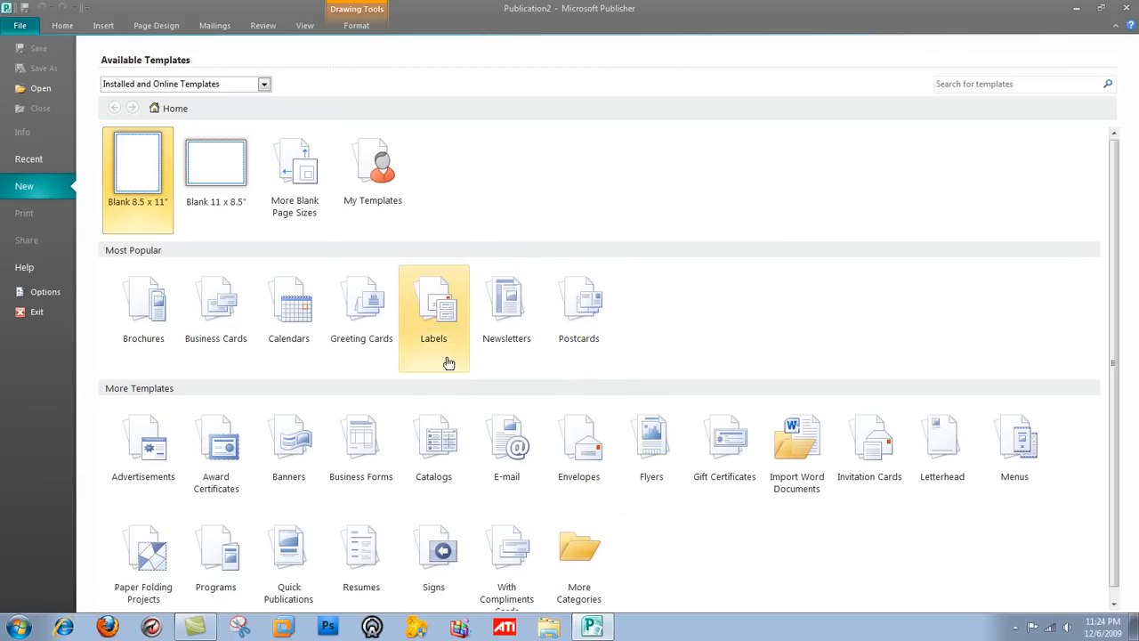
pyautogui.click(288, 303)
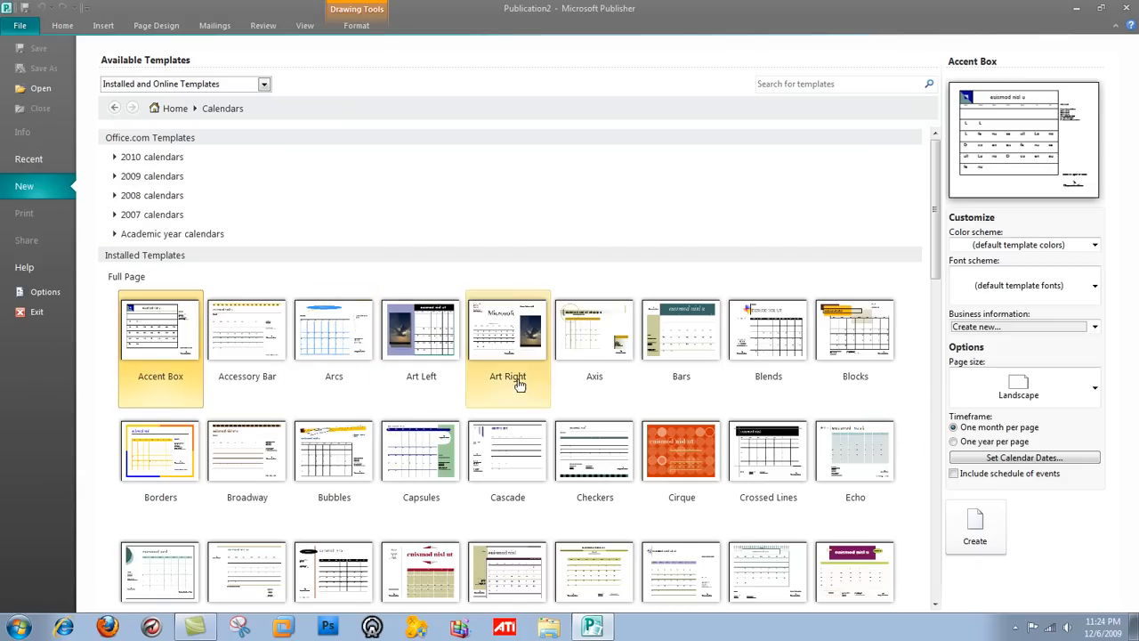
pyautogui.scroll(-3)
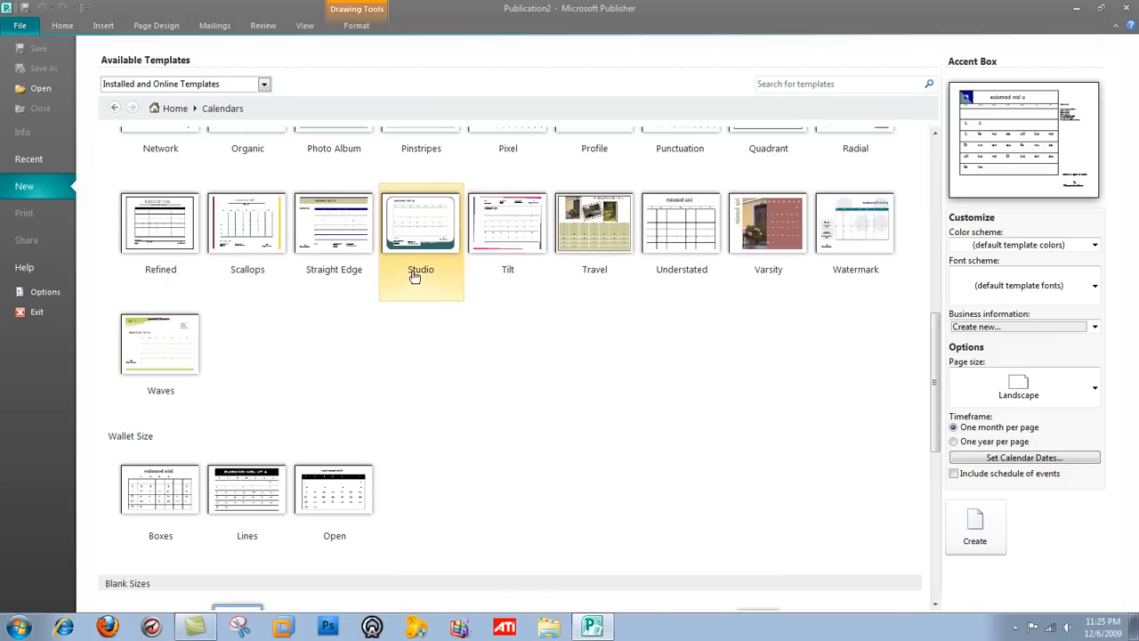
pyautogui.click(769, 223)
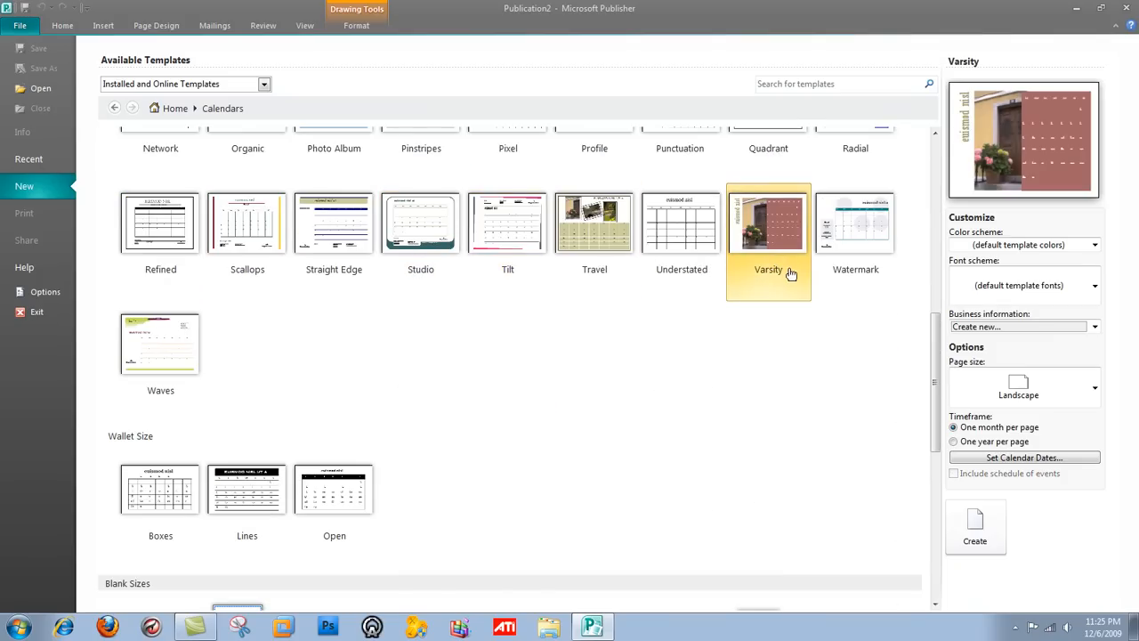
pyautogui.click(976, 526)
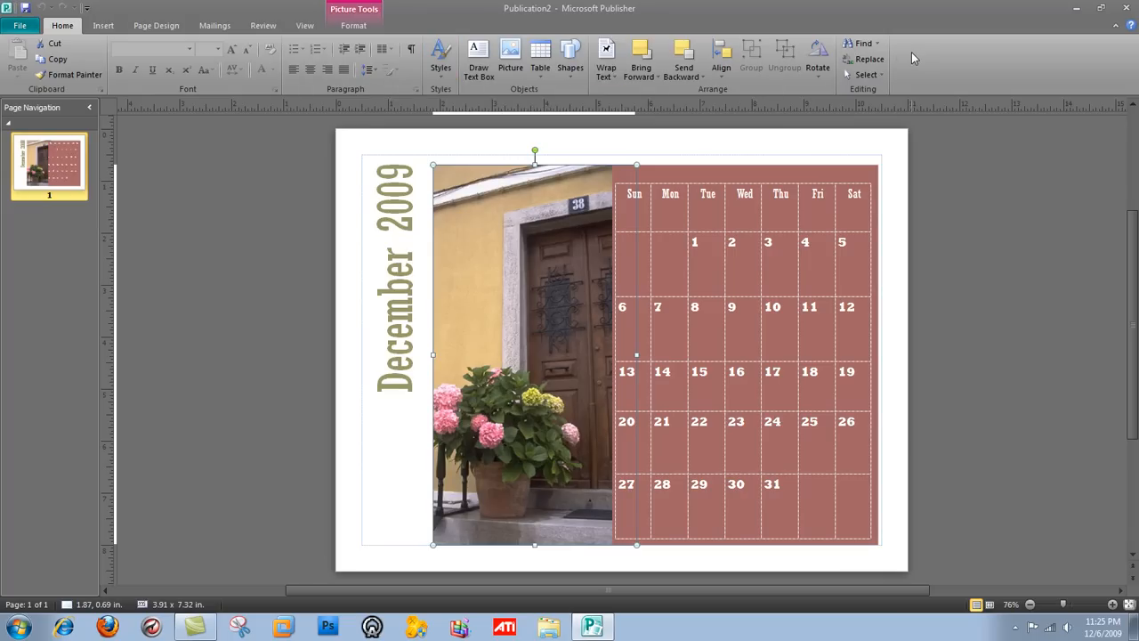
# Step: Show the Backstage Help page with Office Professional 2010 activation and version details
pyautogui.click(19, 25)
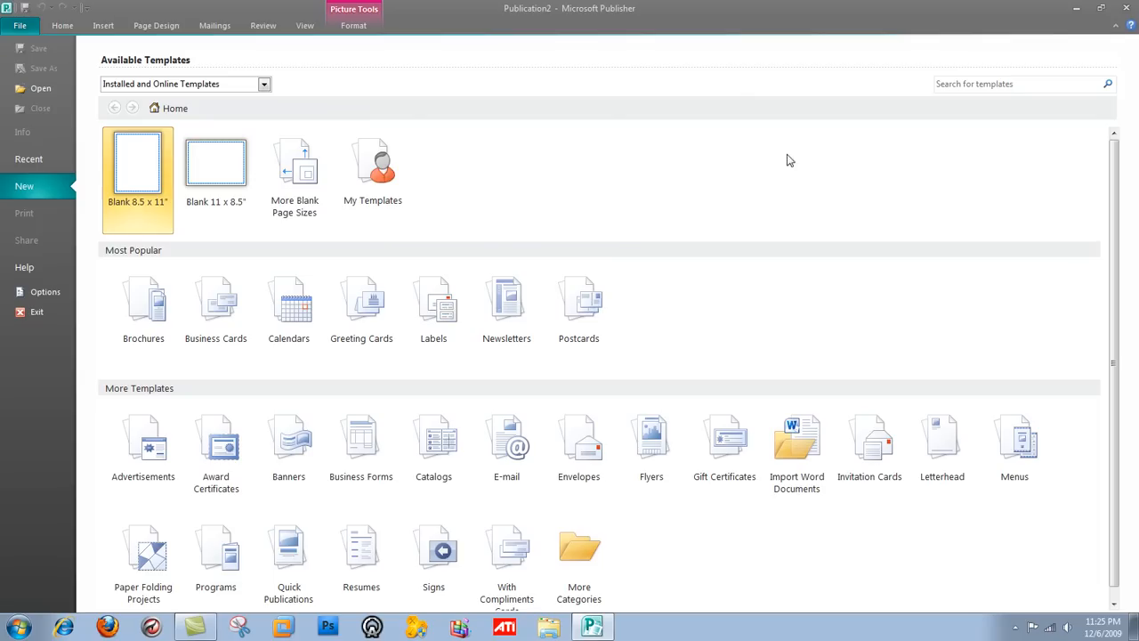
pyautogui.click(142, 306)
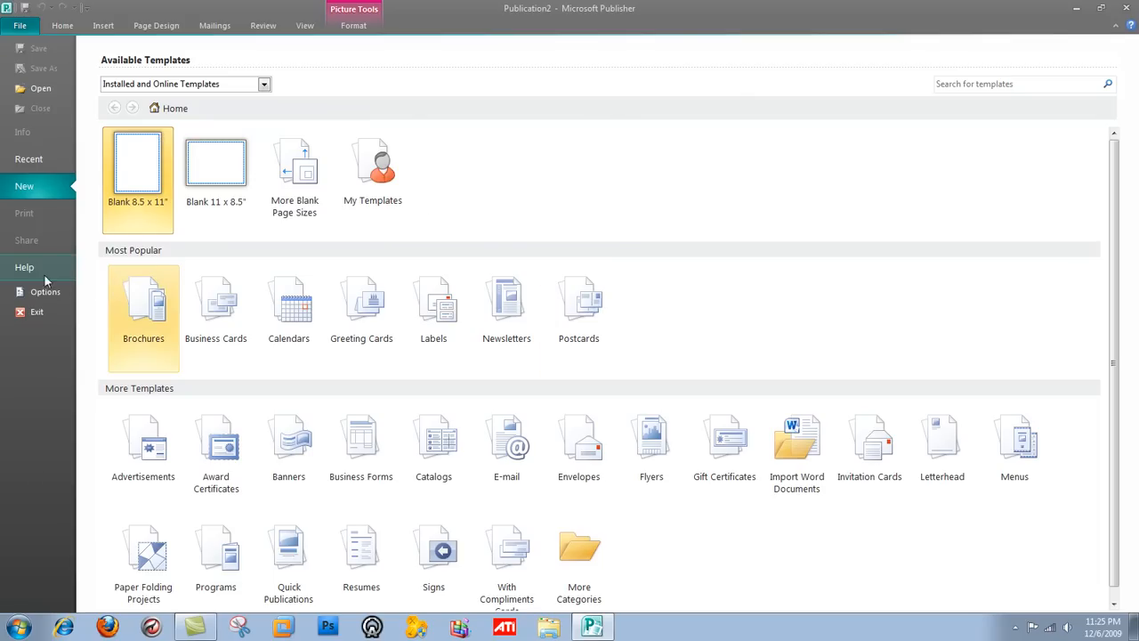
pyautogui.click(25, 267)
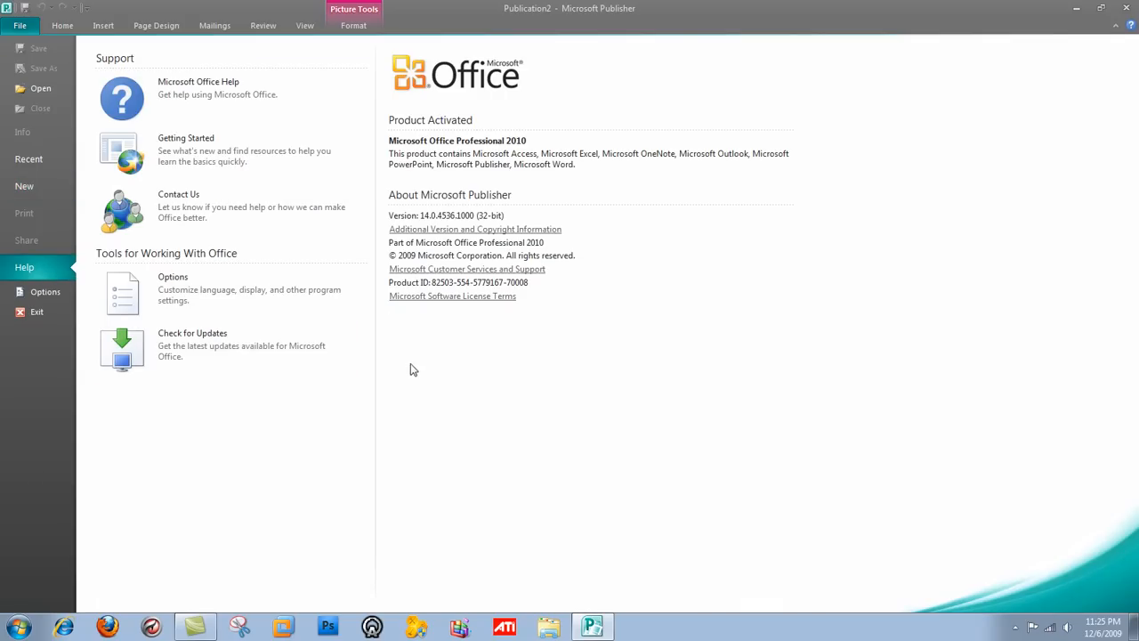
pyautogui.moveTo(224, 198)
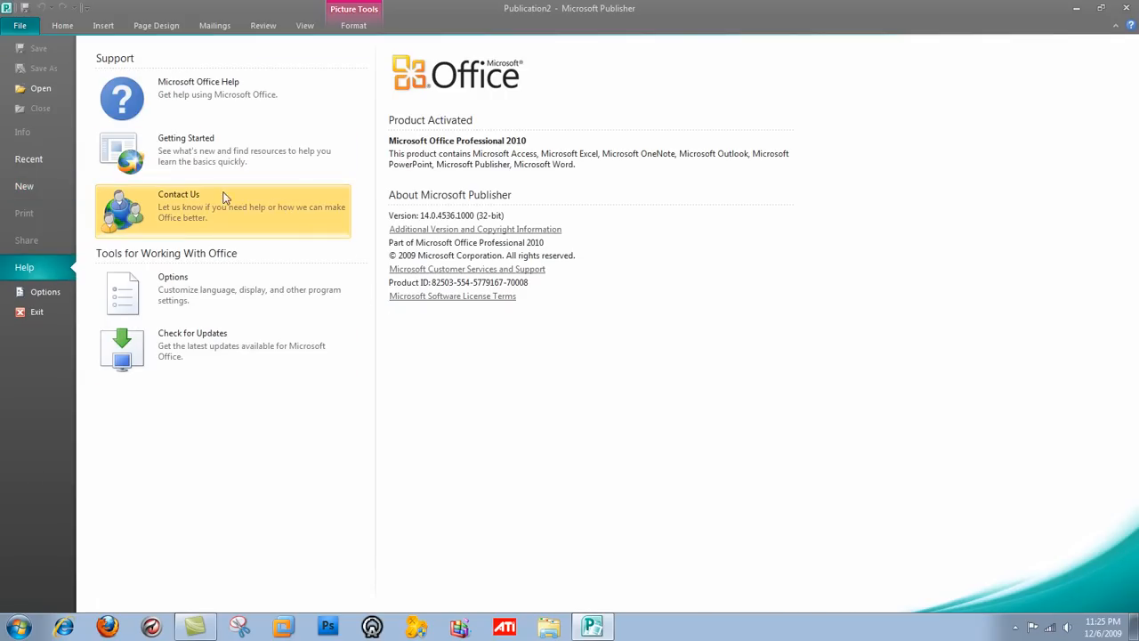
pyautogui.moveTo(232, 94)
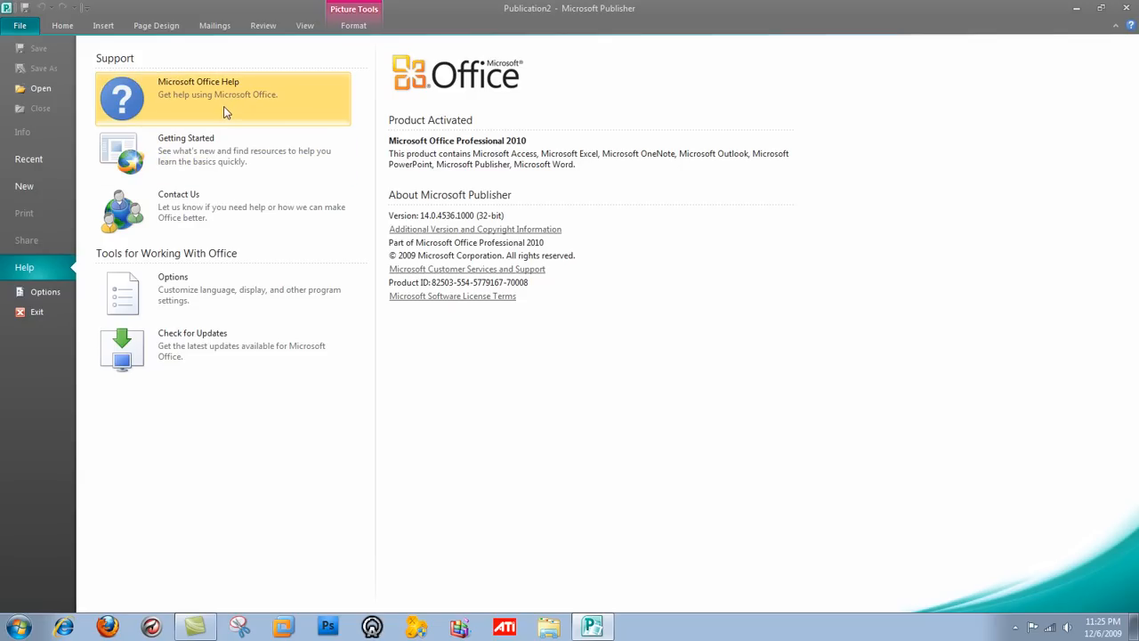
pyautogui.moveTo(979, 96)
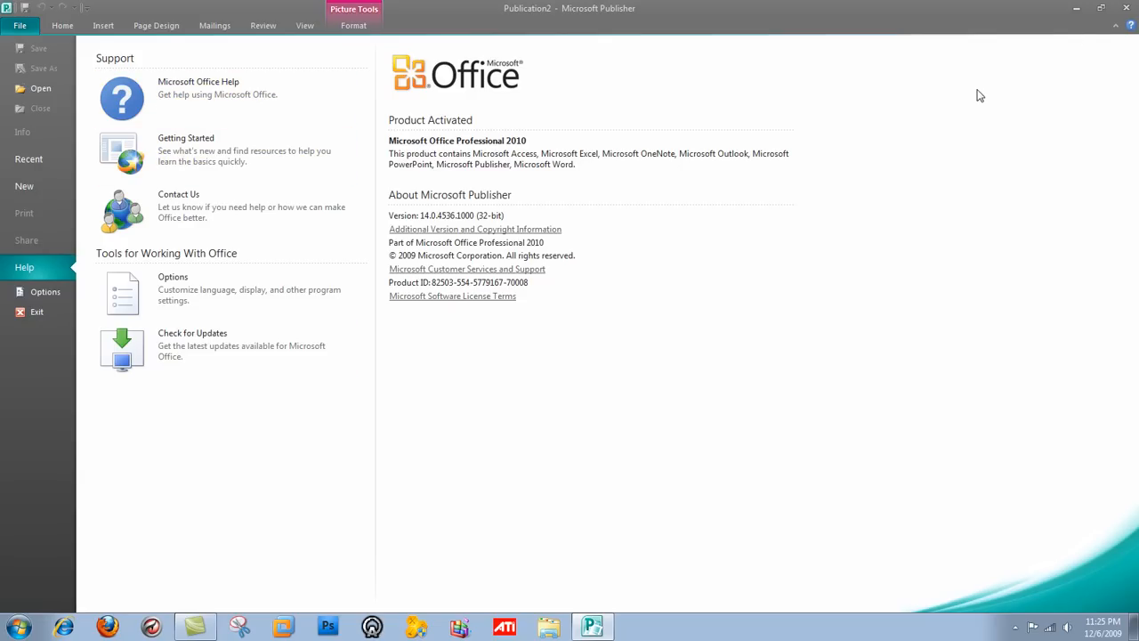
pyautogui.moveTo(51, 11)
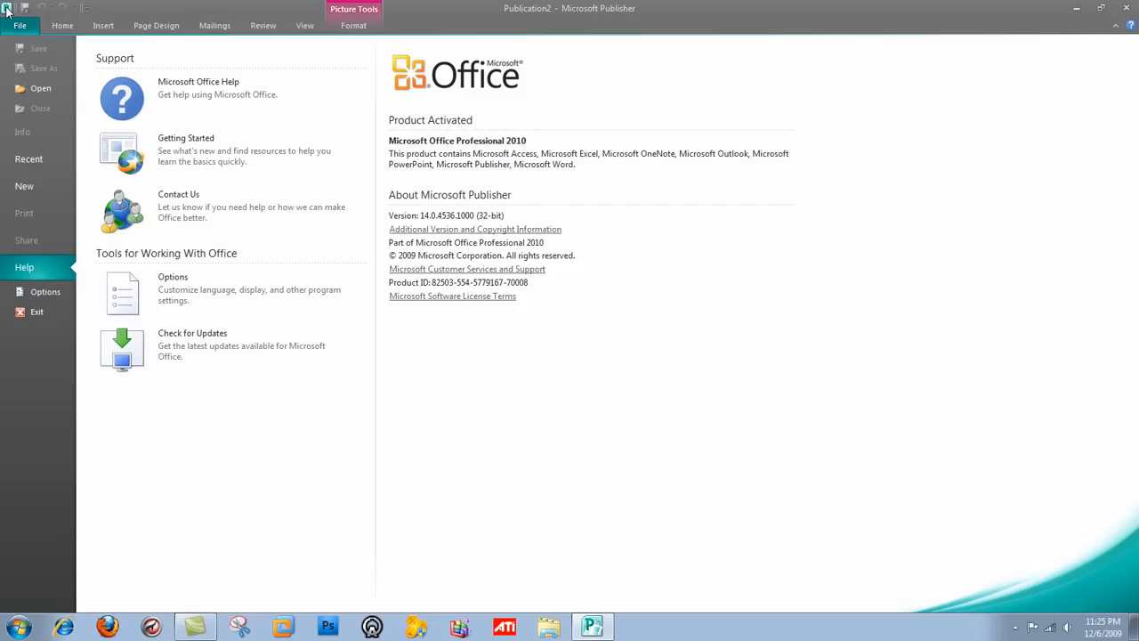
pyautogui.moveTo(39, 89)
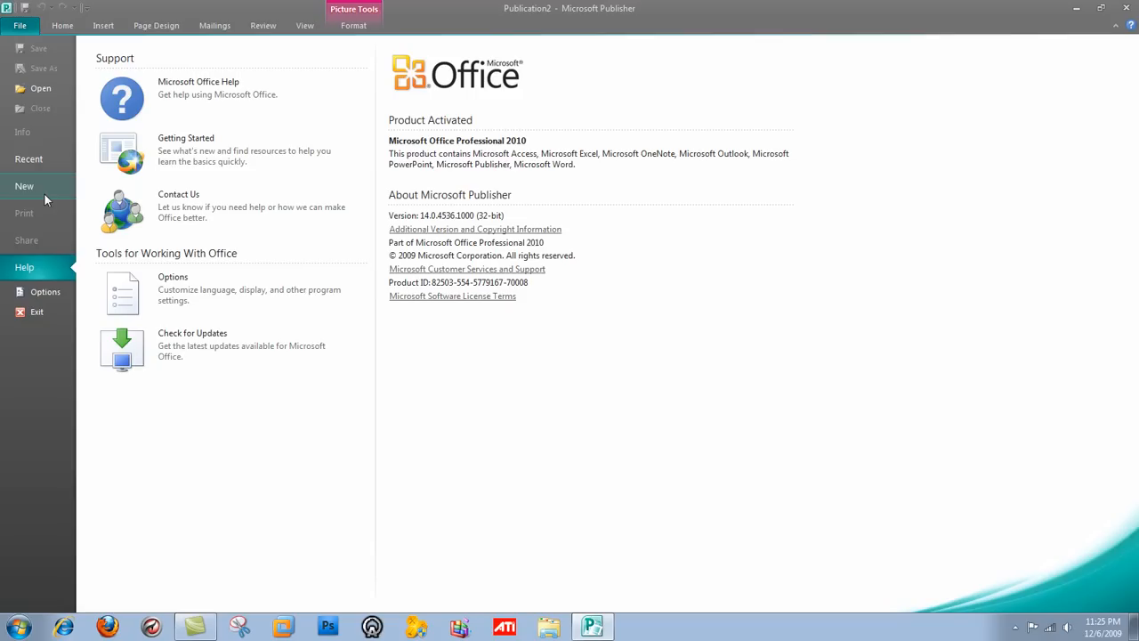
pyautogui.moveTo(46, 192)
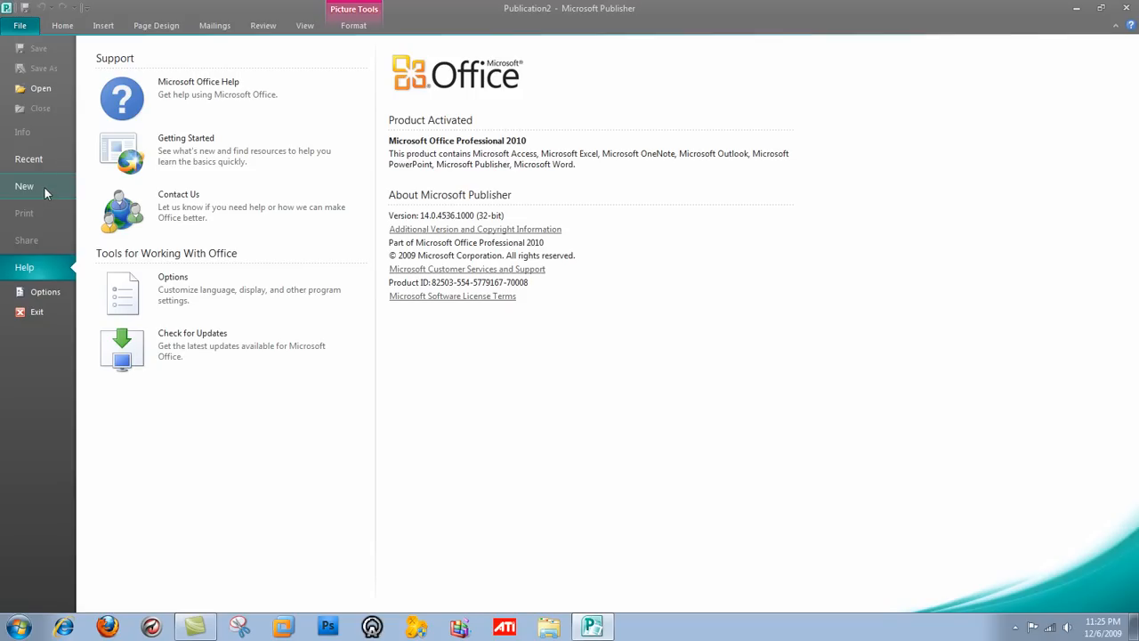
# Step: Return to the new-publication template gallery from the File Backstage view
pyautogui.click(25, 187)
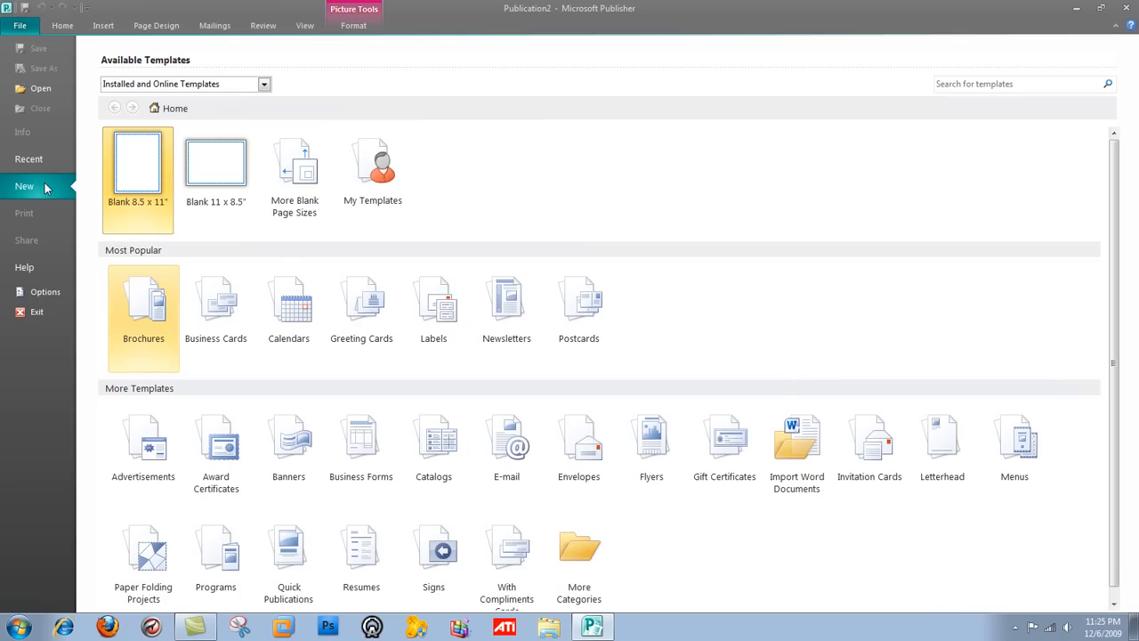
pyautogui.moveTo(374, 235)
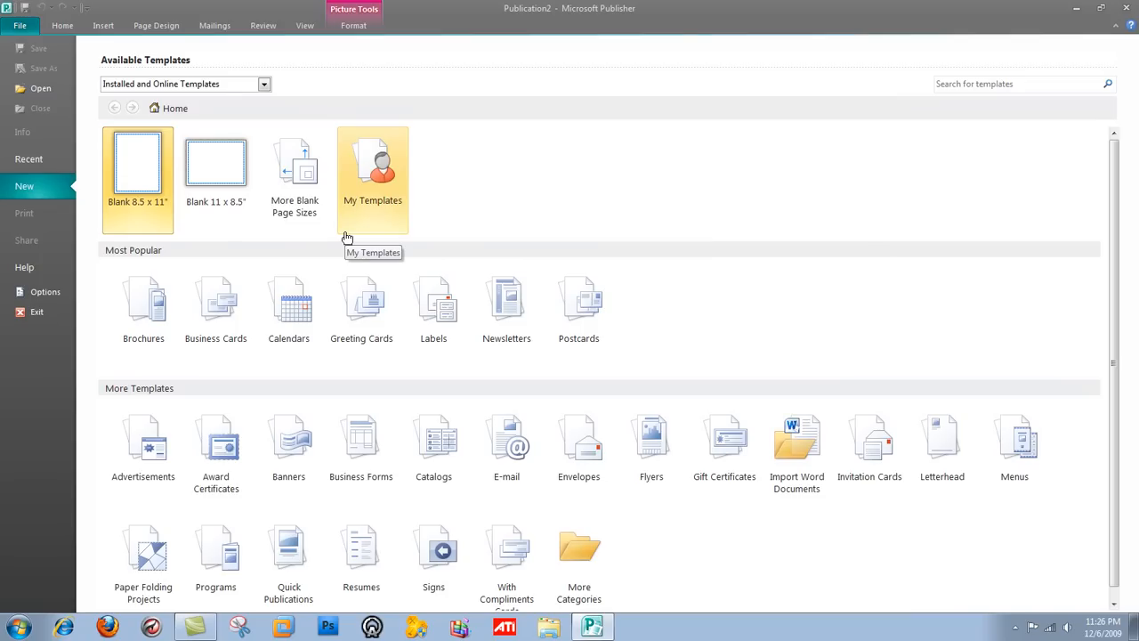
pyautogui.moveTo(577, 172)
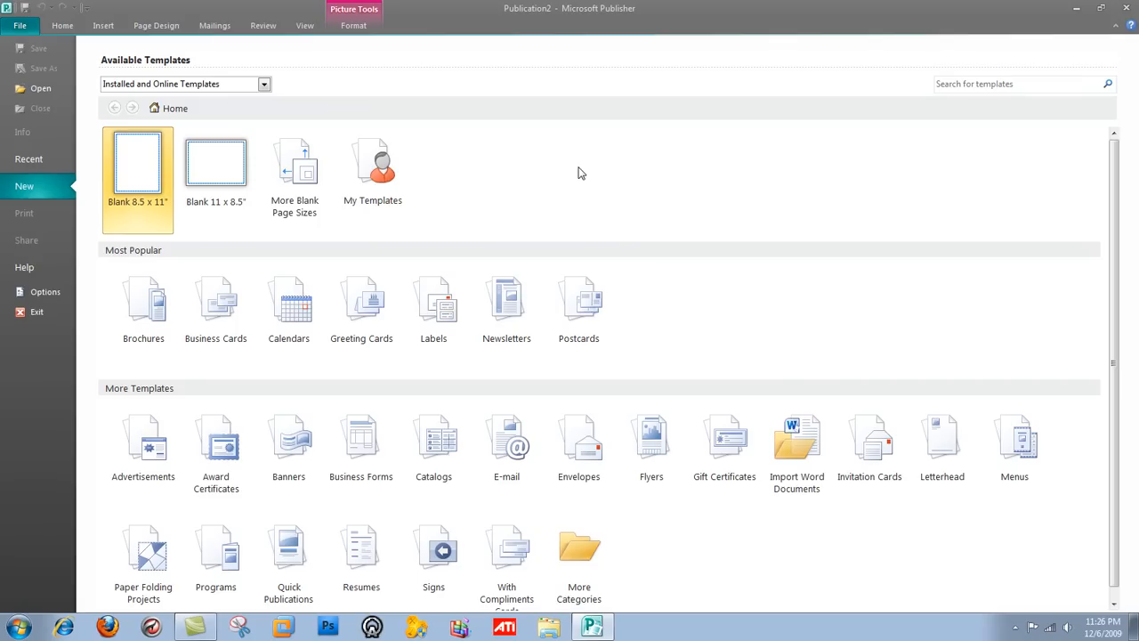
pyautogui.moveTo(1132, 8)
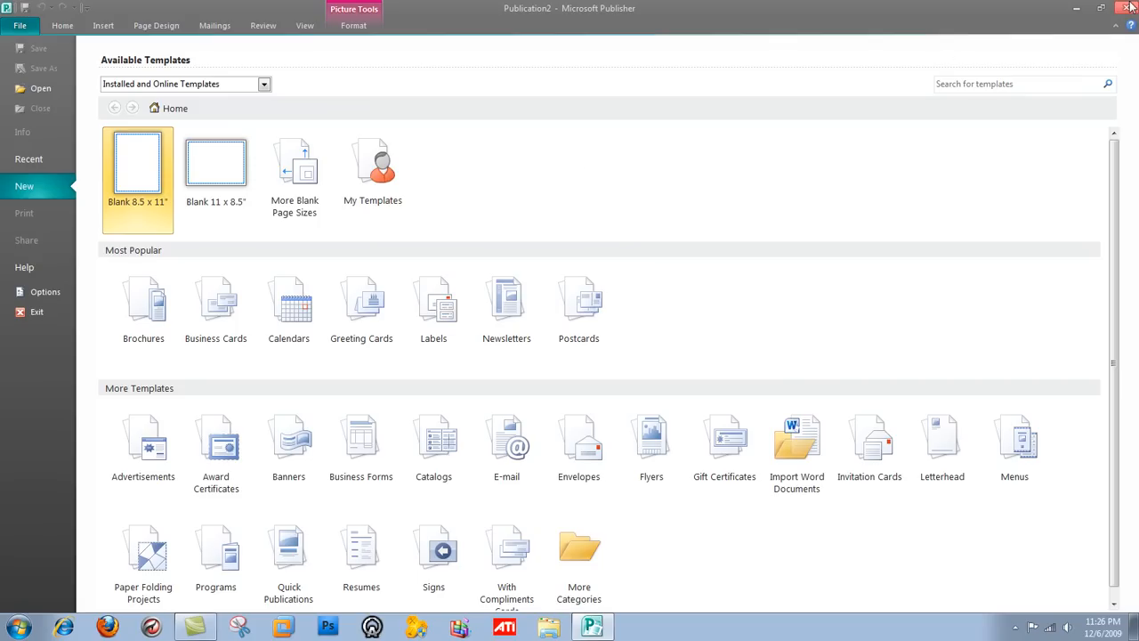
pyautogui.moveTo(1130, 9)
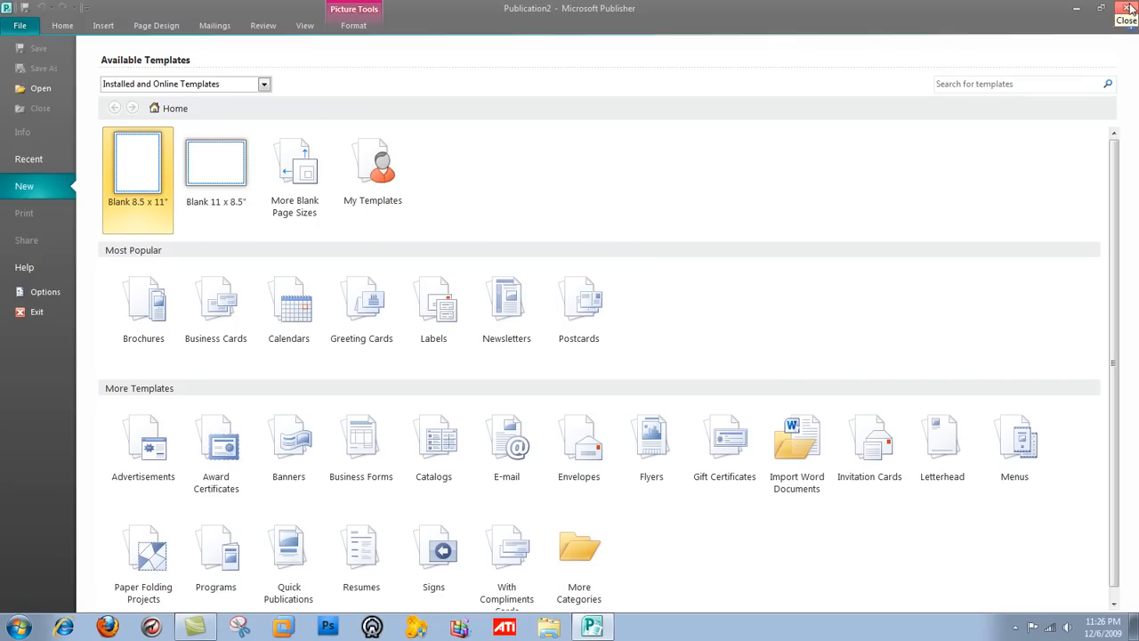